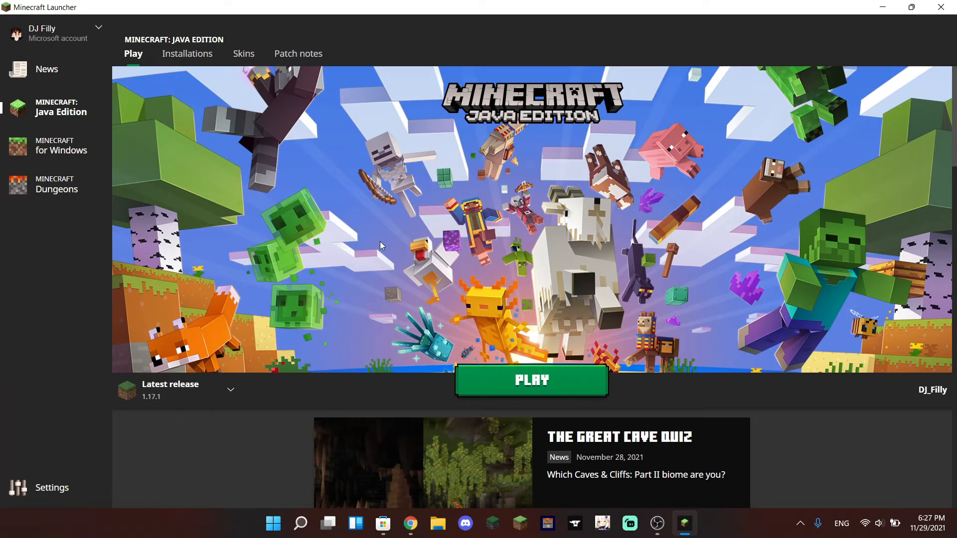
mouse_move(636, 342)
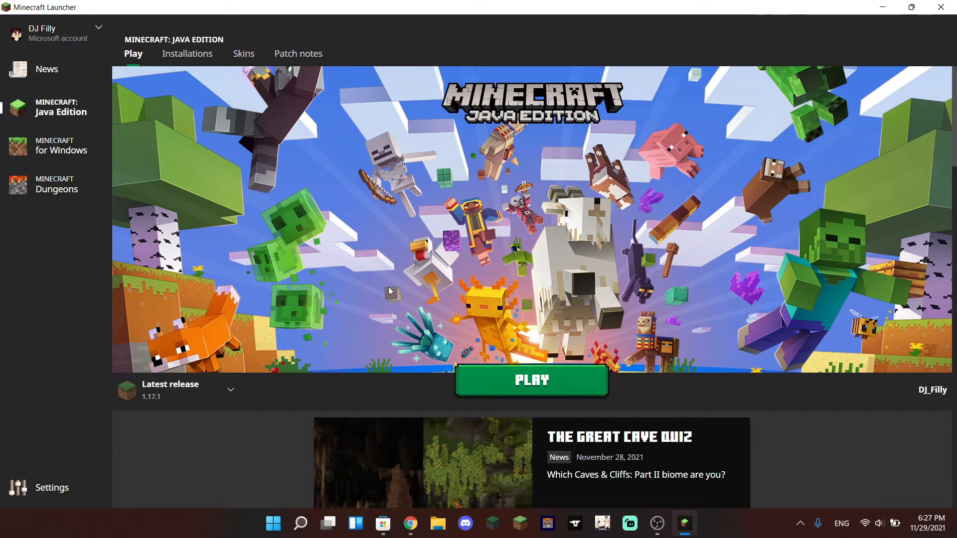
mouse_move(707, 117)
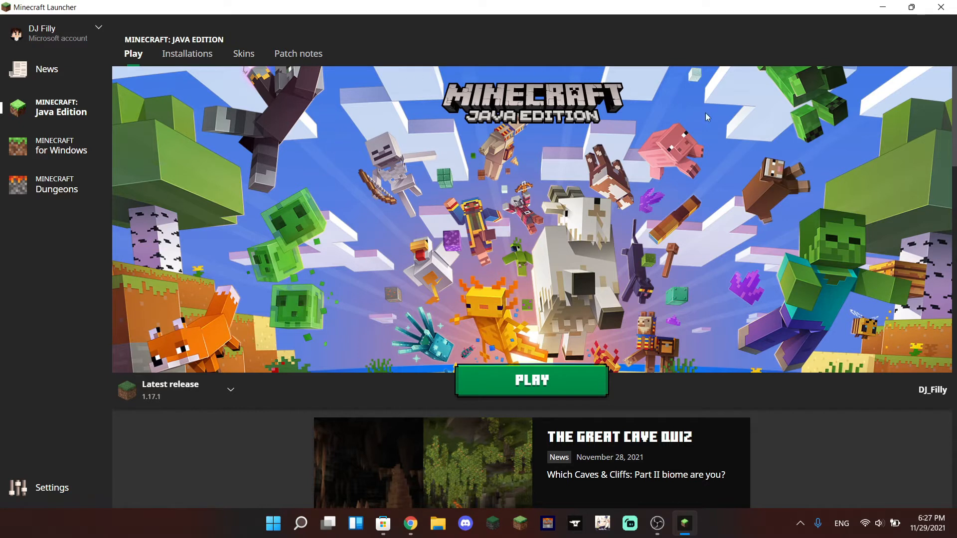
mouse_move(663, 225)
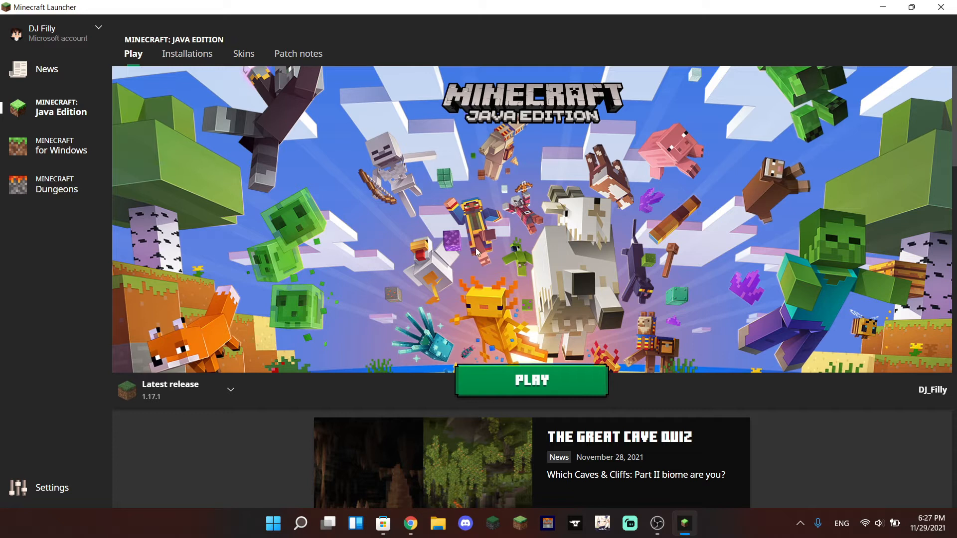
mouse_move(122, 251)
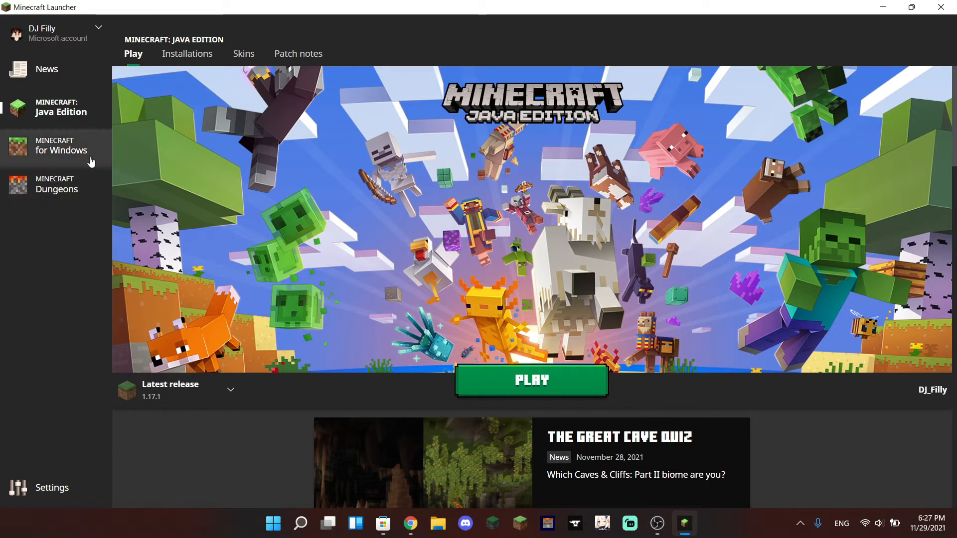
mouse_move(190, 200)
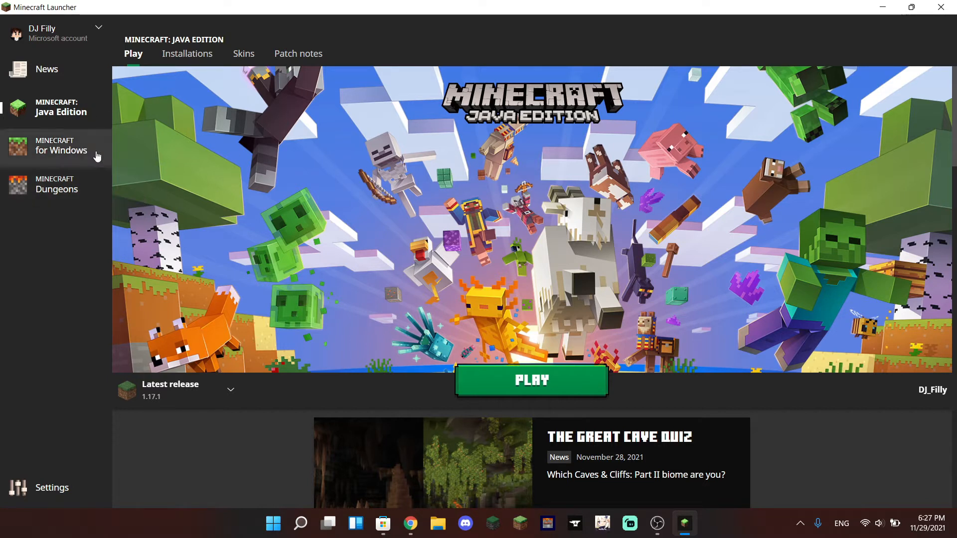
mouse_move(90, 197)
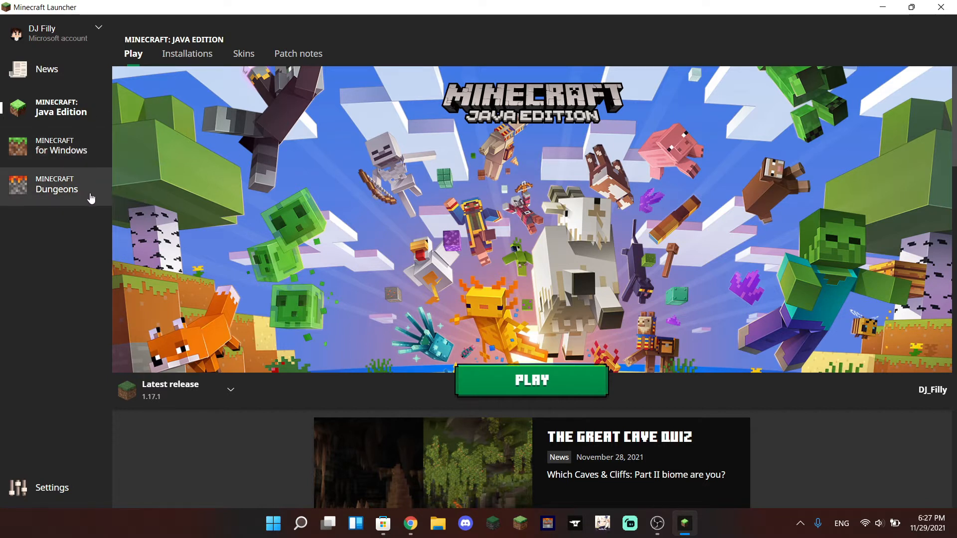
mouse_move(373, 262)
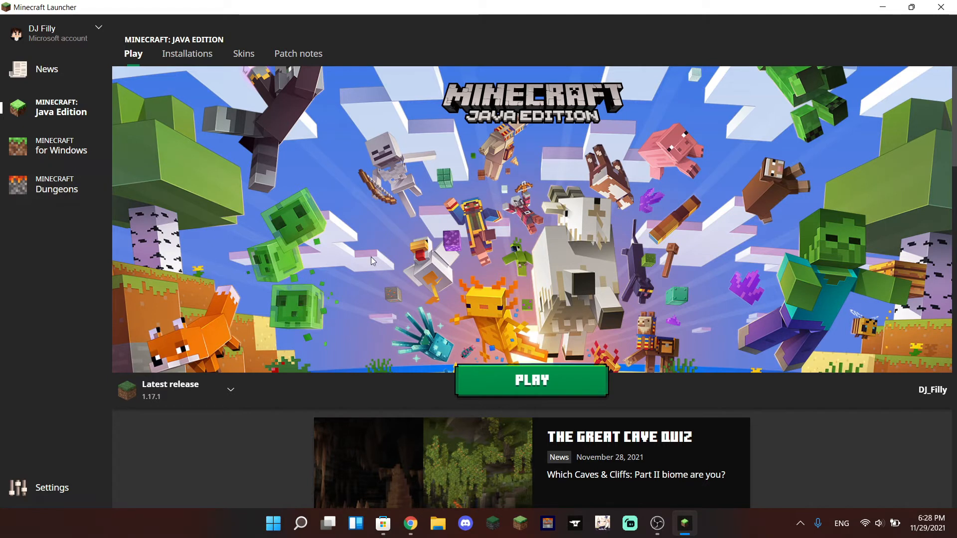
mouse_move(459, 184)
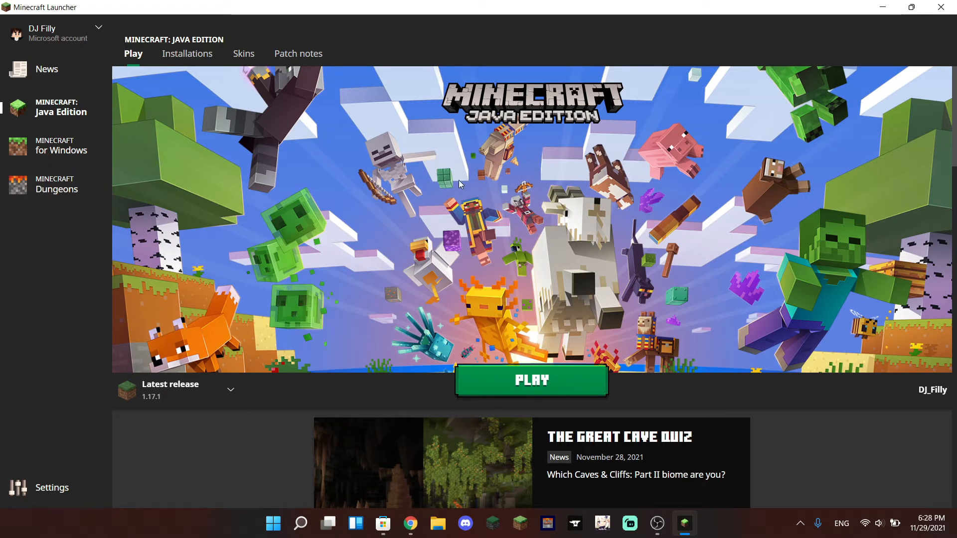
mouse_move(69, 107)
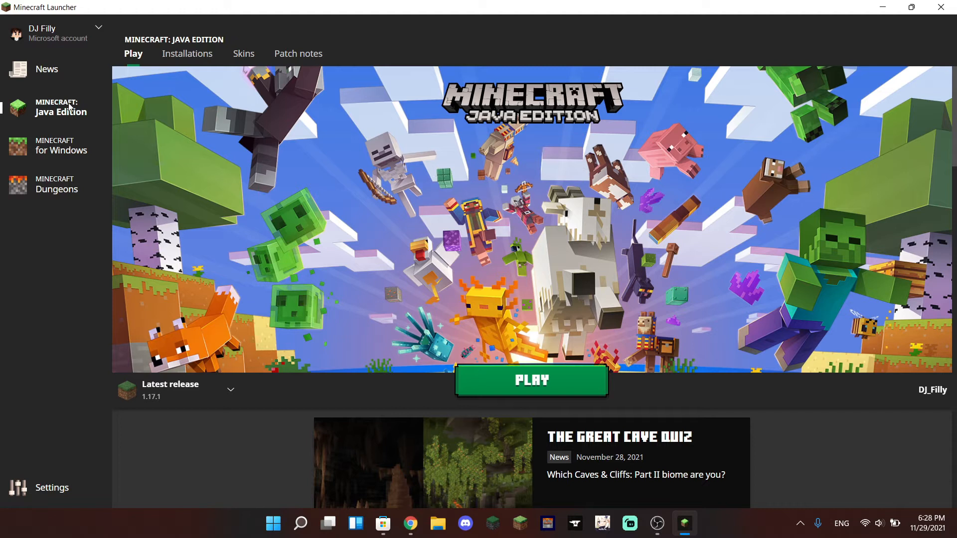
mouse_move(58, 189)
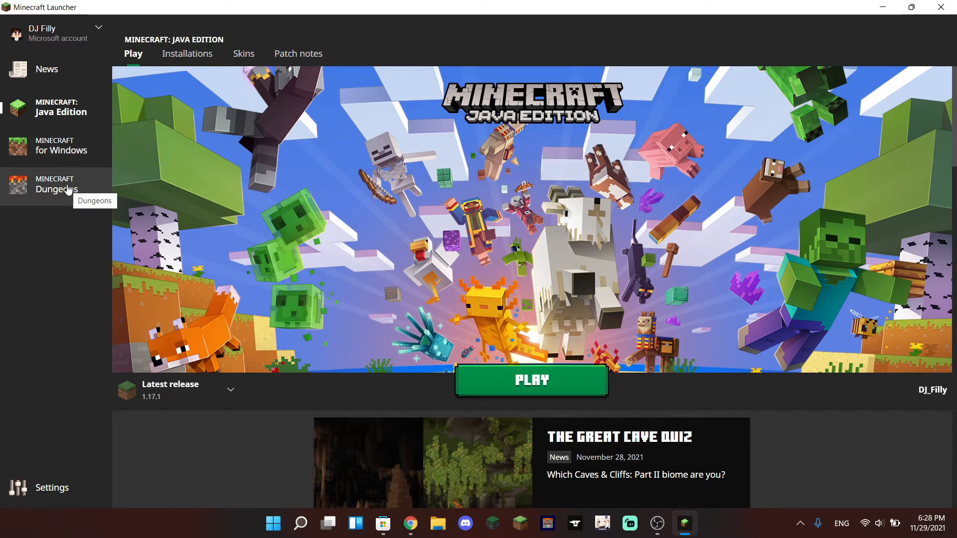
mouse_move(270, 123)
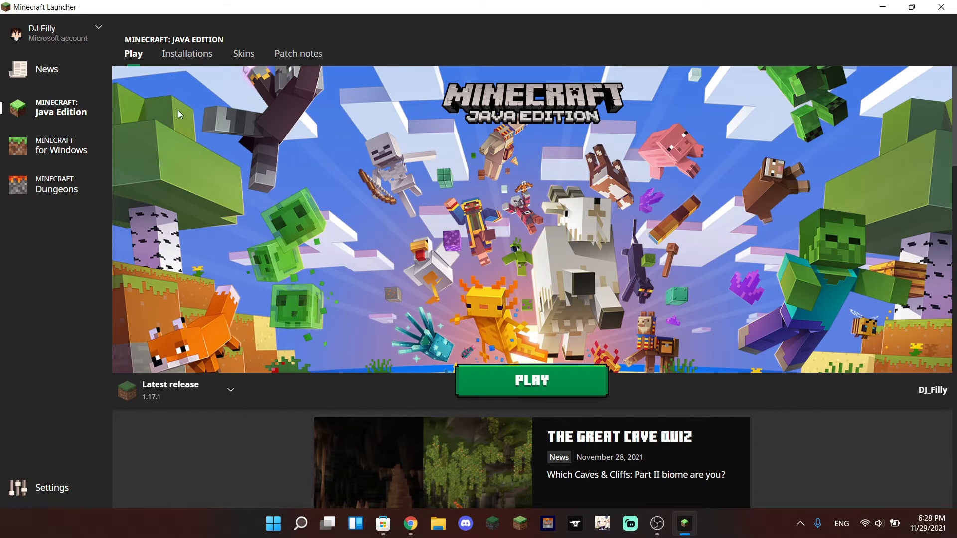
mouse_move(236, 264)
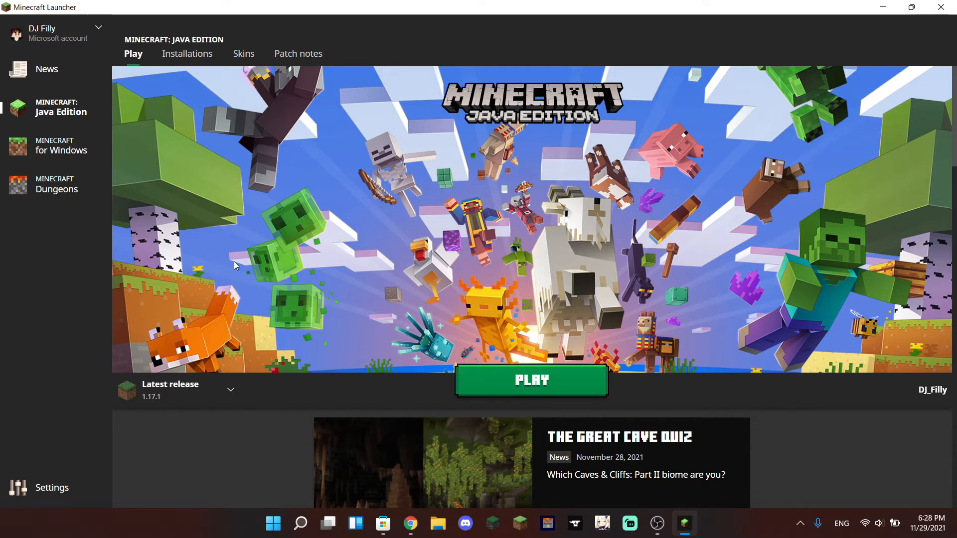
mouse_move(209, 153)
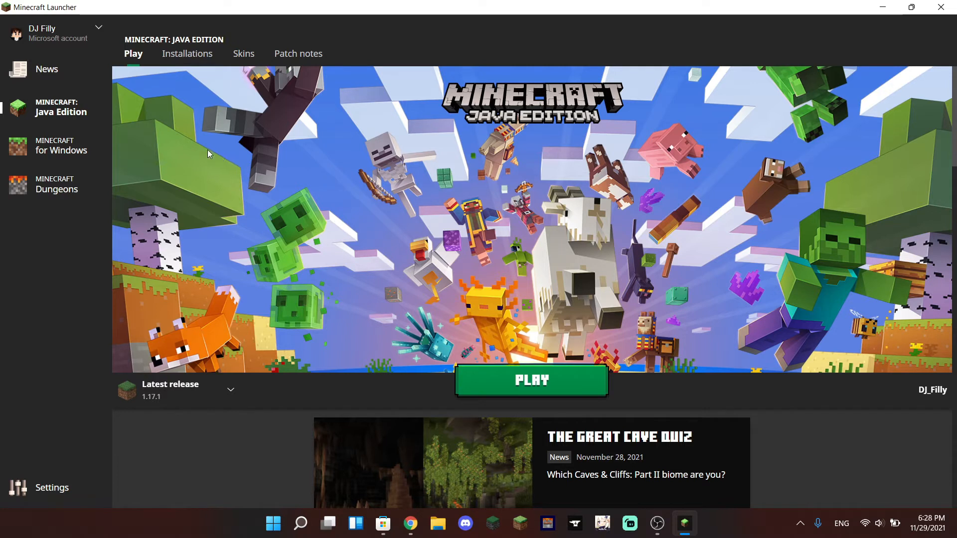
mouse_move(458, 210)
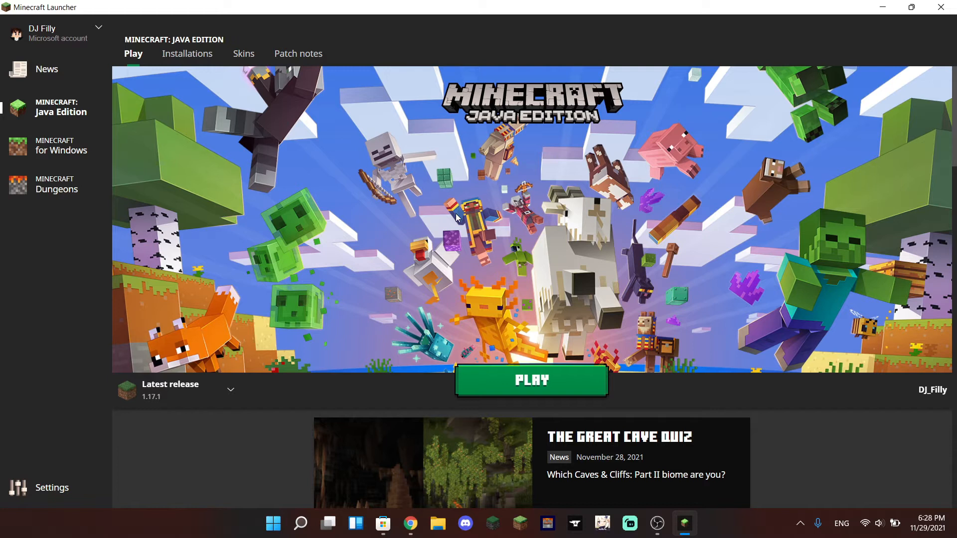
mouse_move(181, 84)
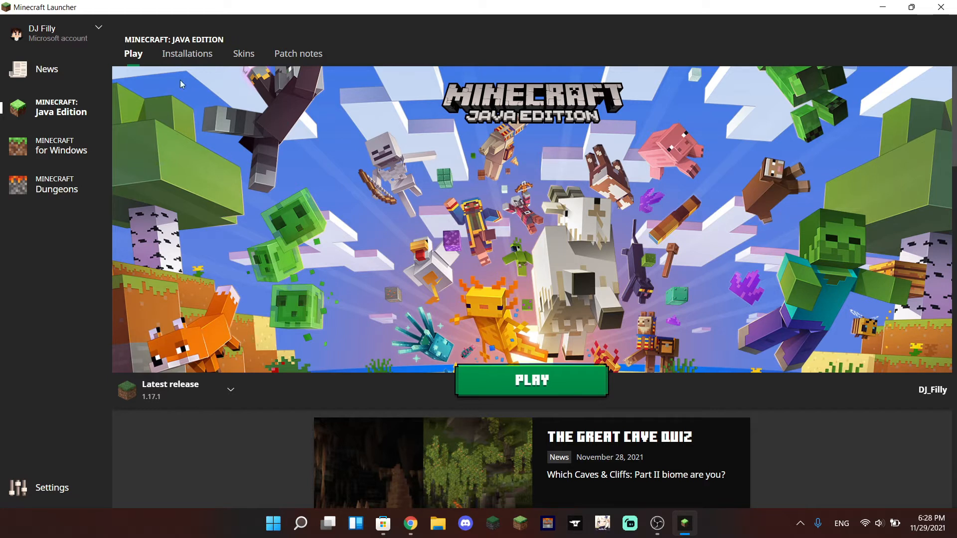
mouse_move(110, 281)
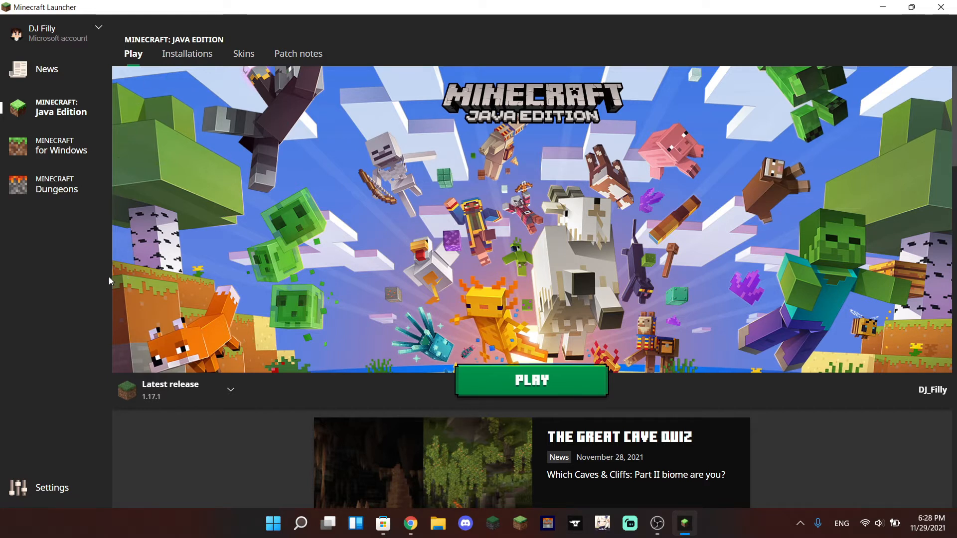
mouse_move(308, 213)
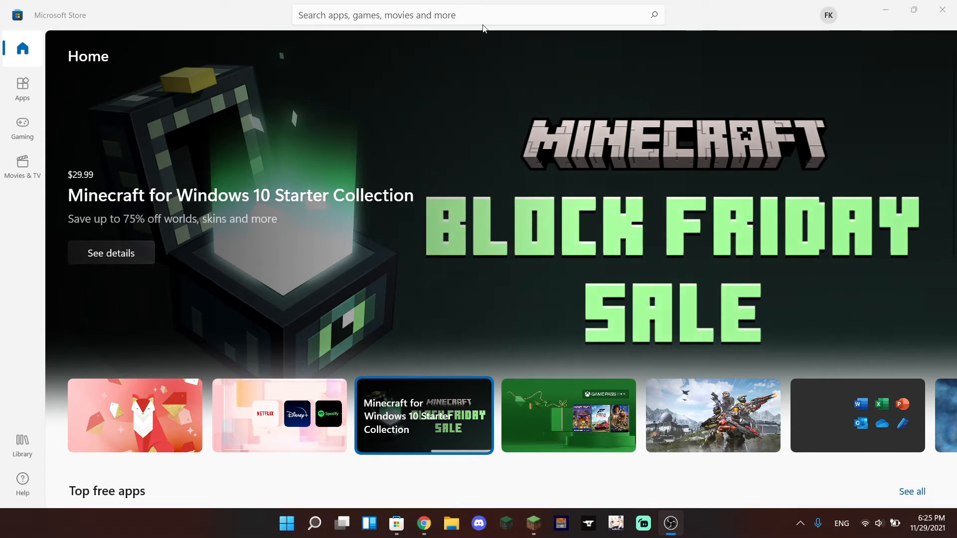
Search the Microsoft Store for 'Minecraft'.
click(478, 14)
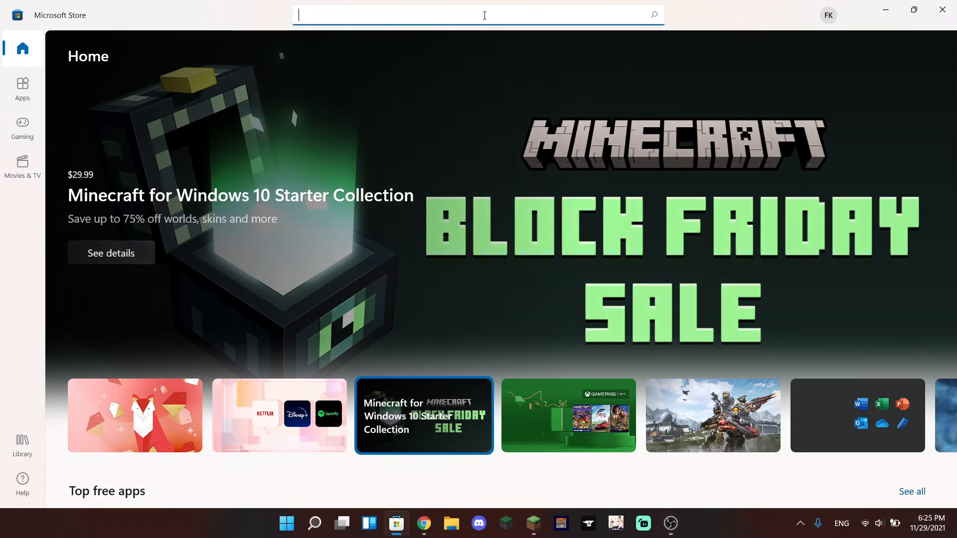
text(Minecraft)
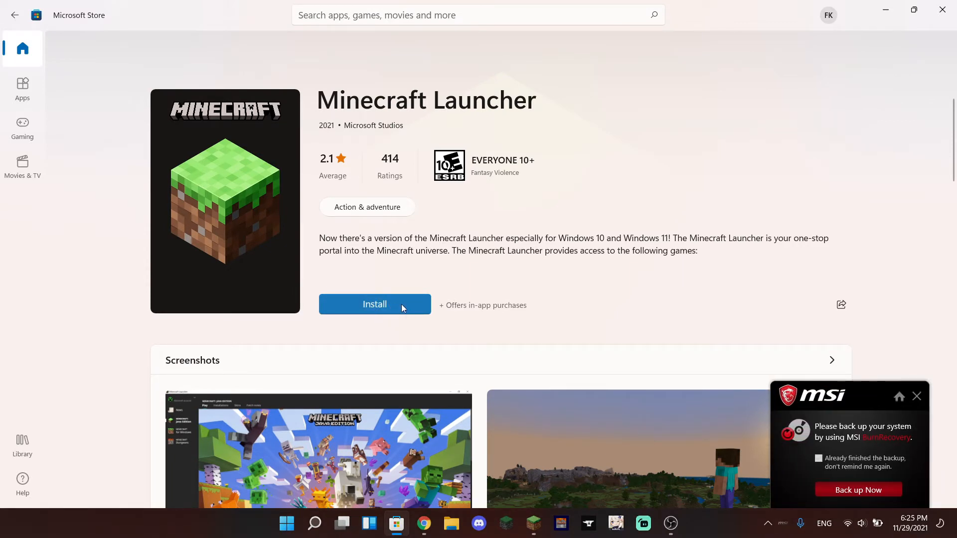
Install Minecraft Launcher from its store page, then launch it with Play.
click(375, 304)
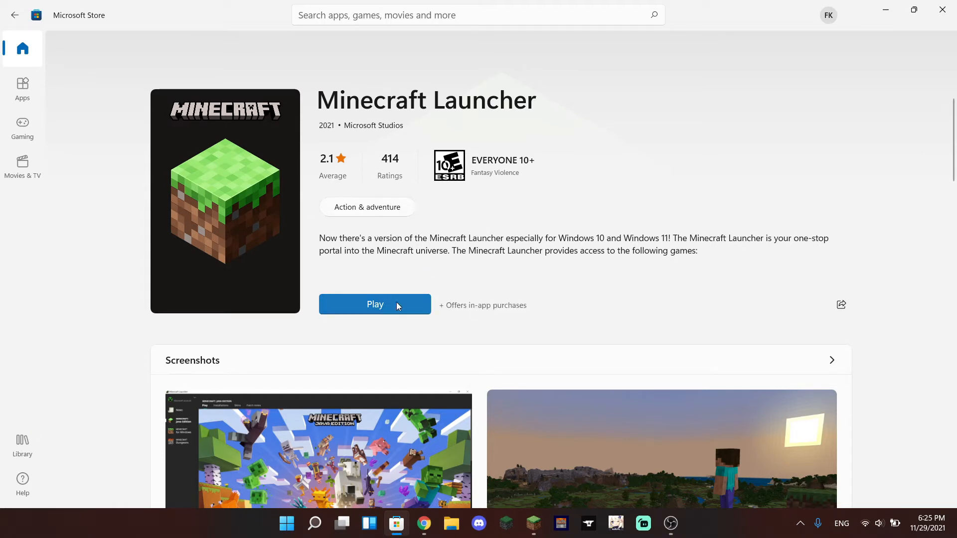
mouse_move(383, 308)
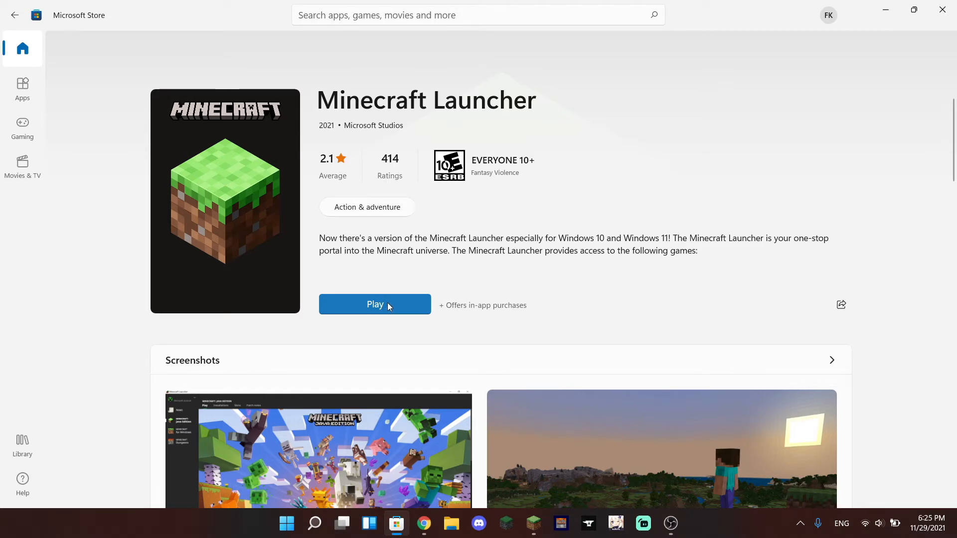
click(374, 304)
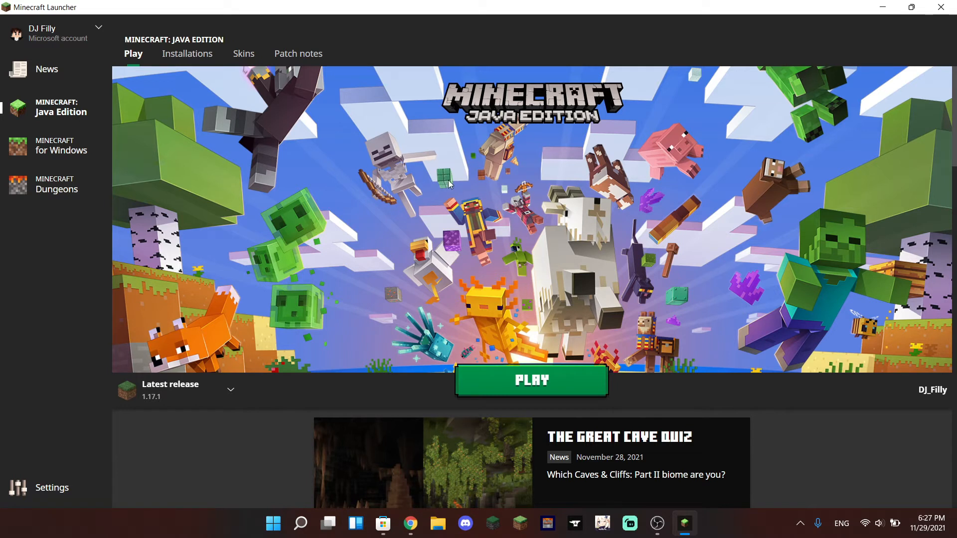
mouse_move(411, 196)
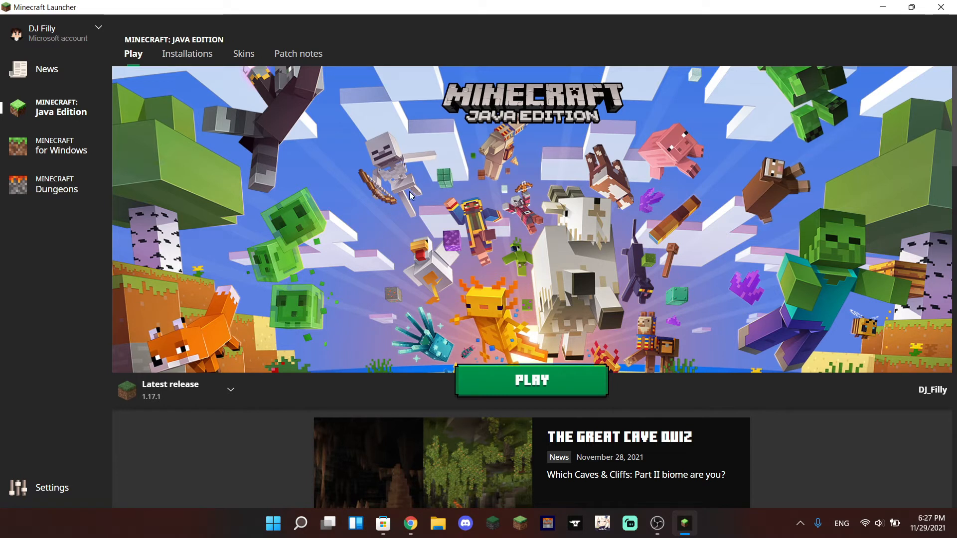
mouse_move(462, 279)
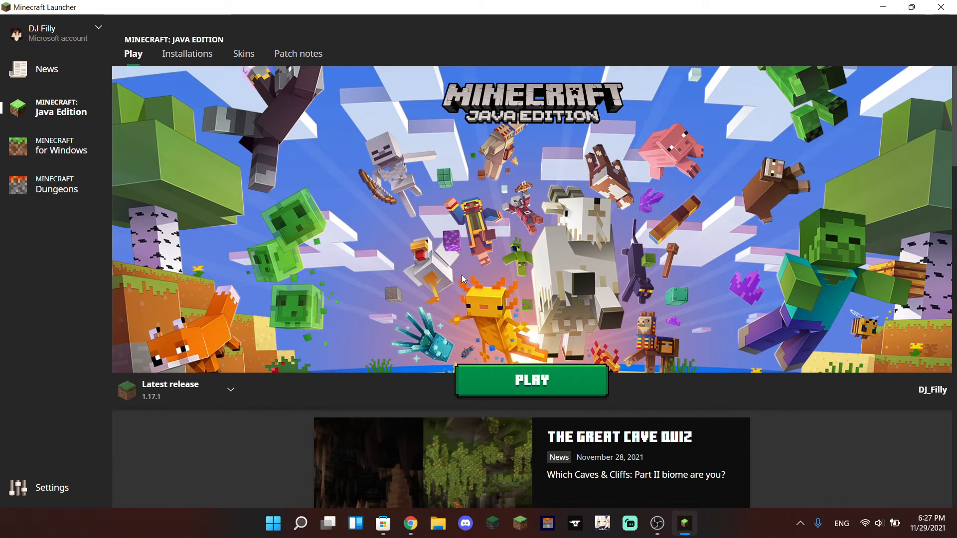
mouse_move(249, 213)
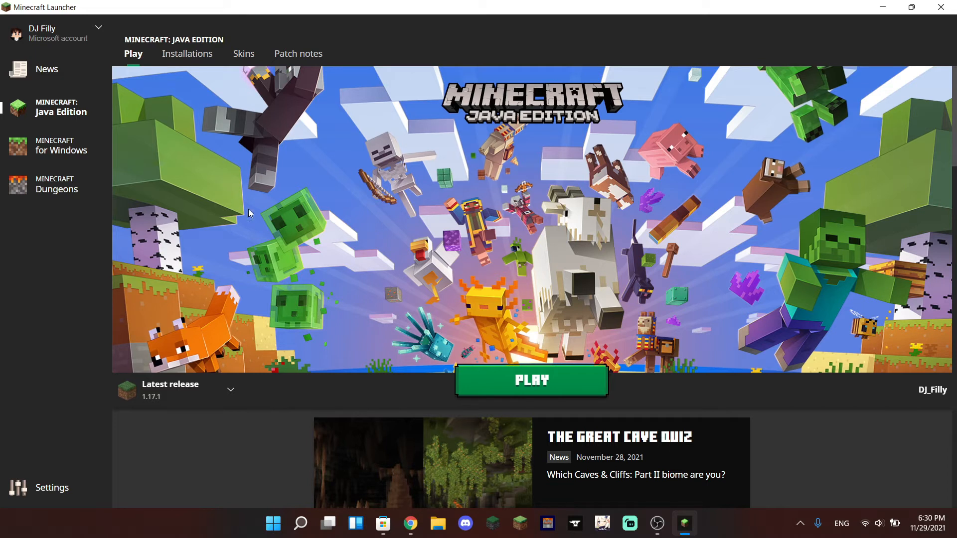
mouse_move(190, 131)
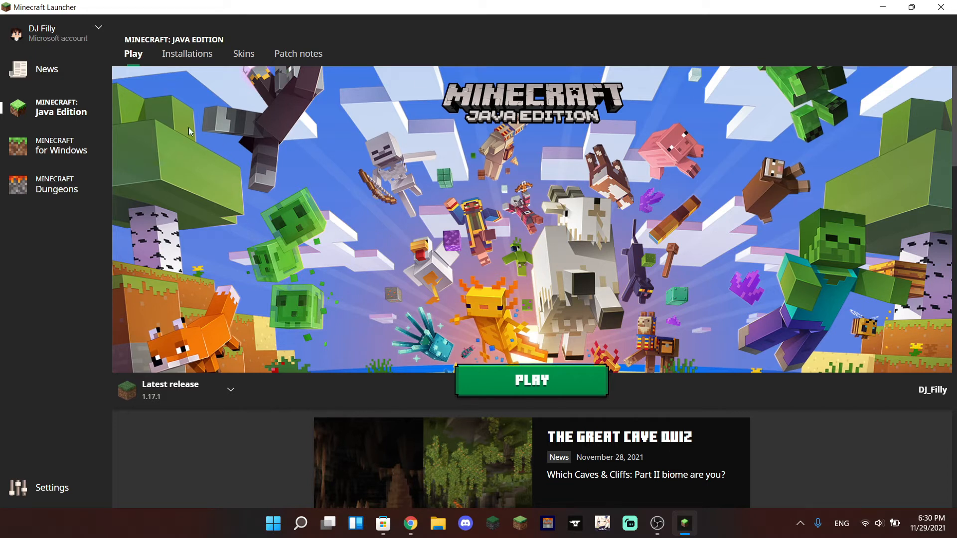
mouse_move(98, 114)
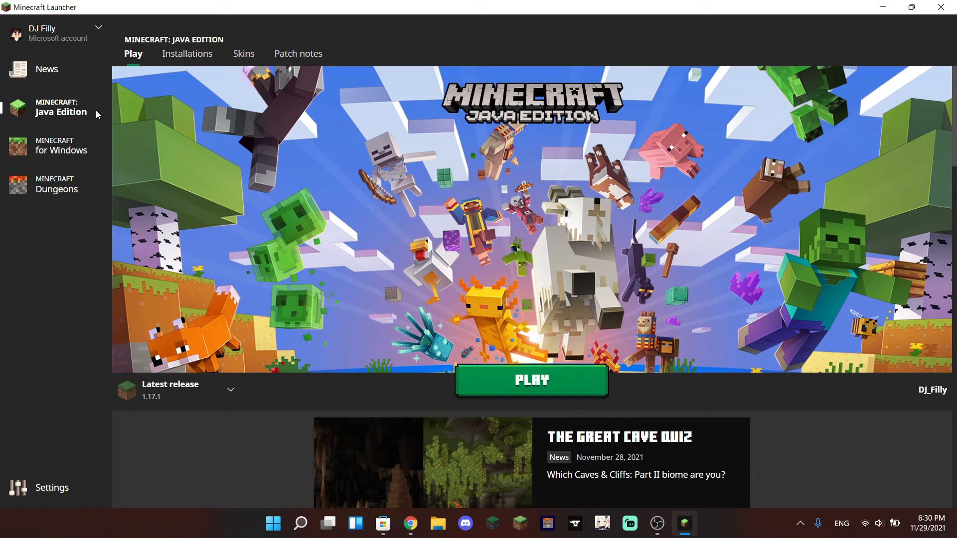
mouse_move(223, 95)
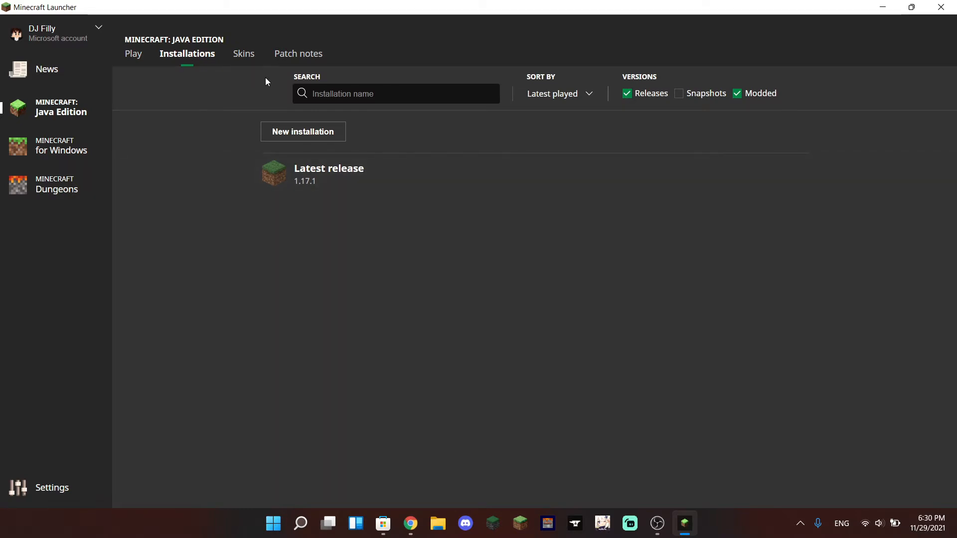
View the Java Edition skin library, then its release patch notes starting at 1.17.1.
click(243, 54)
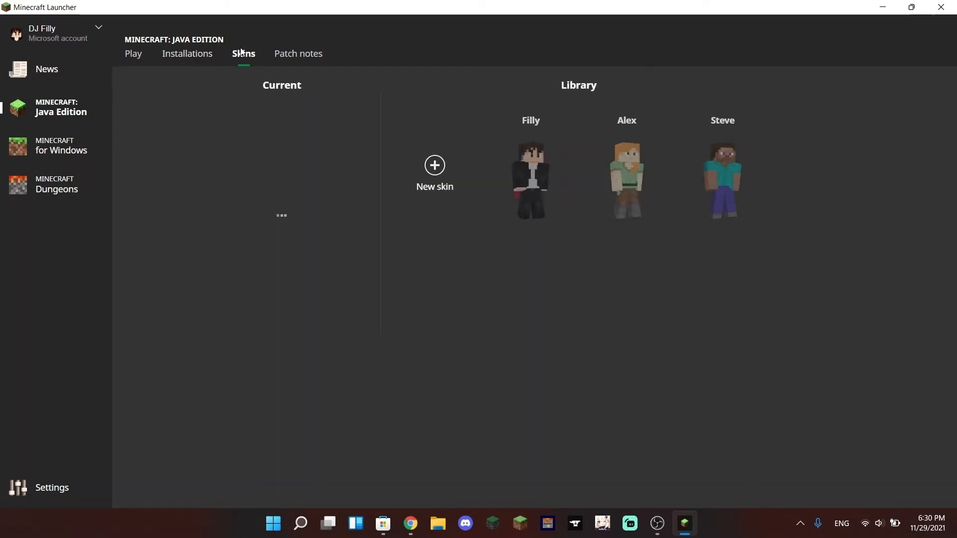
click(530, 180)
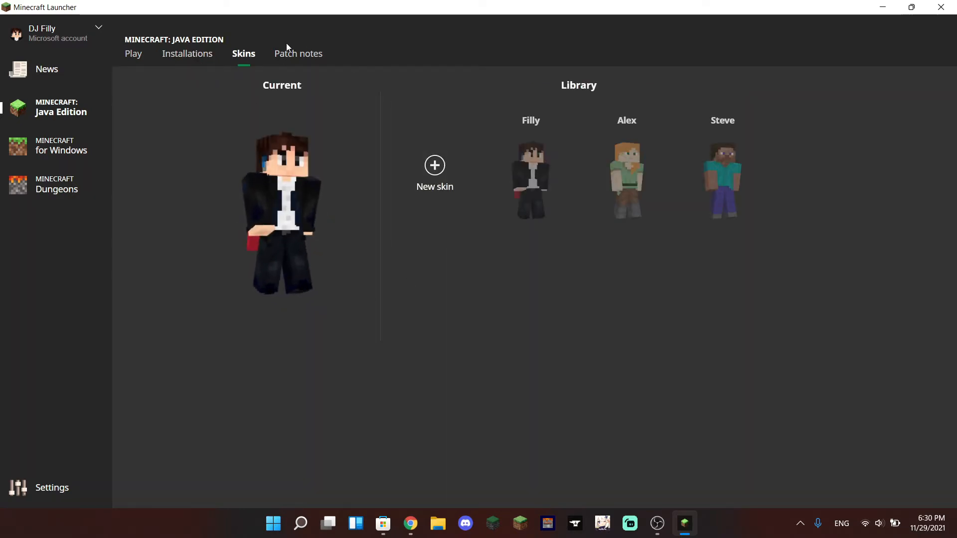
click(298, 54)
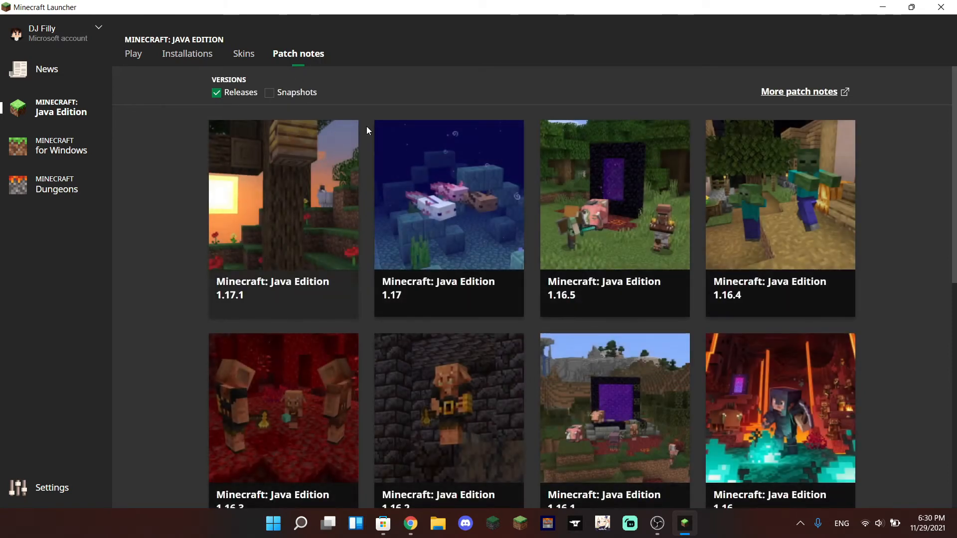
mouse_move(316, 318)
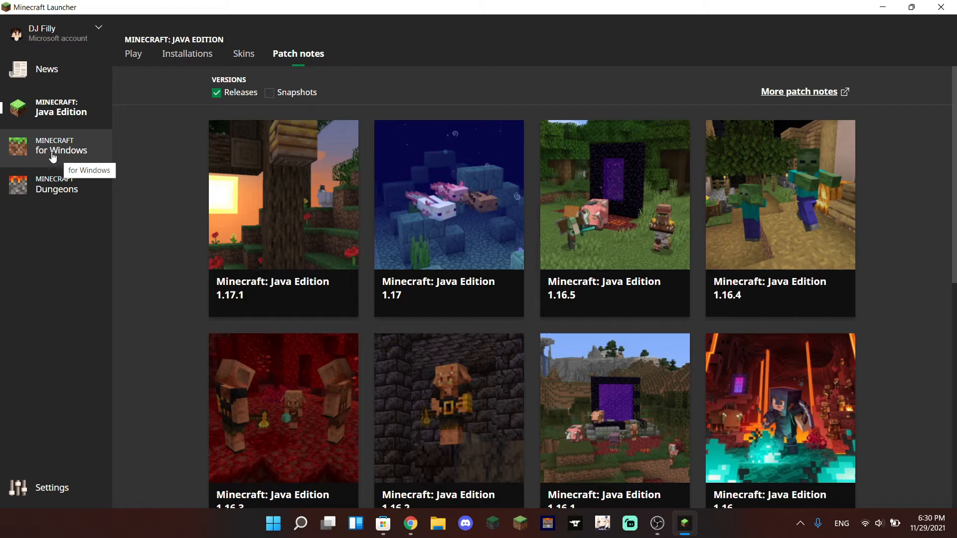
mouse_move(66, 150)
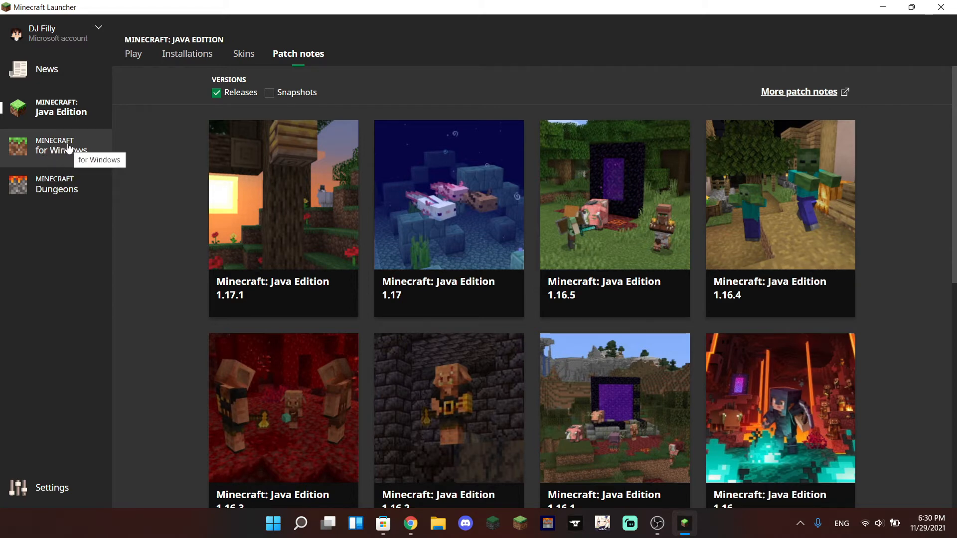
Browse Minecraft for Windows' play page, FAQ, installation location and patch notes.
click(63, 145)
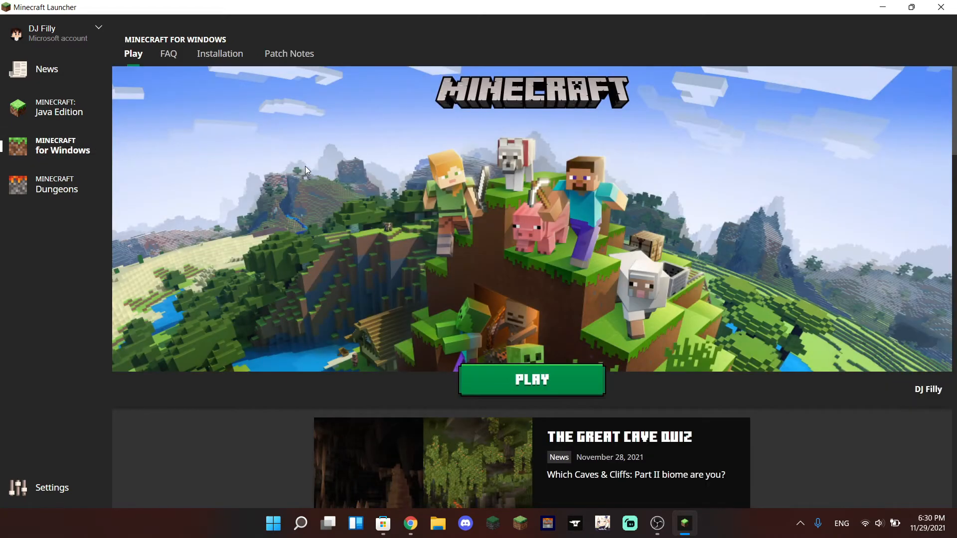
mouse_move(710, 183)
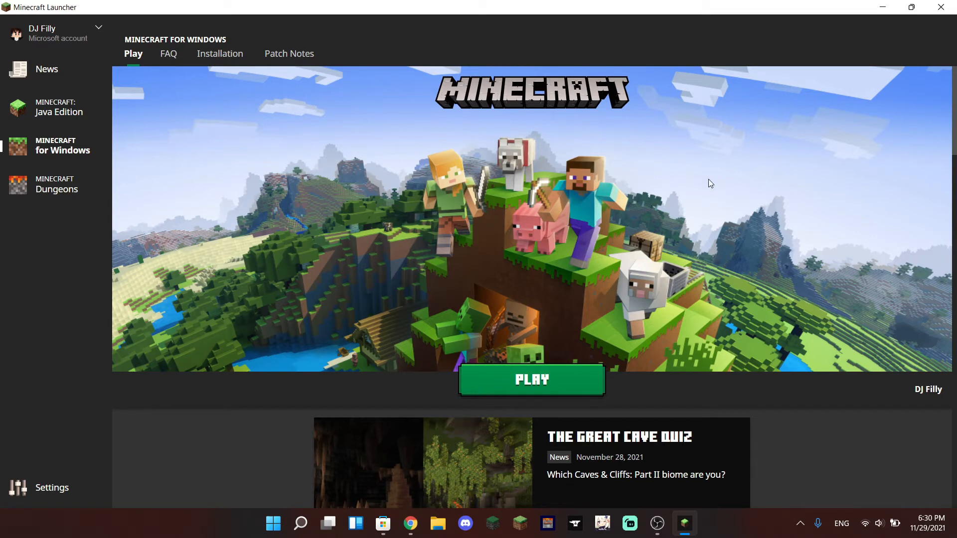
scroll(down, 3)
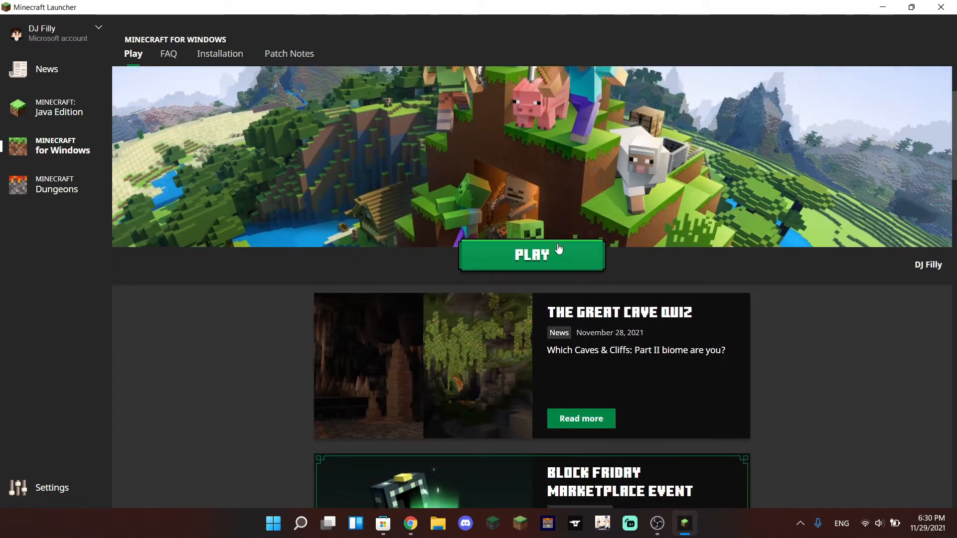
mouse_move(229, 257)
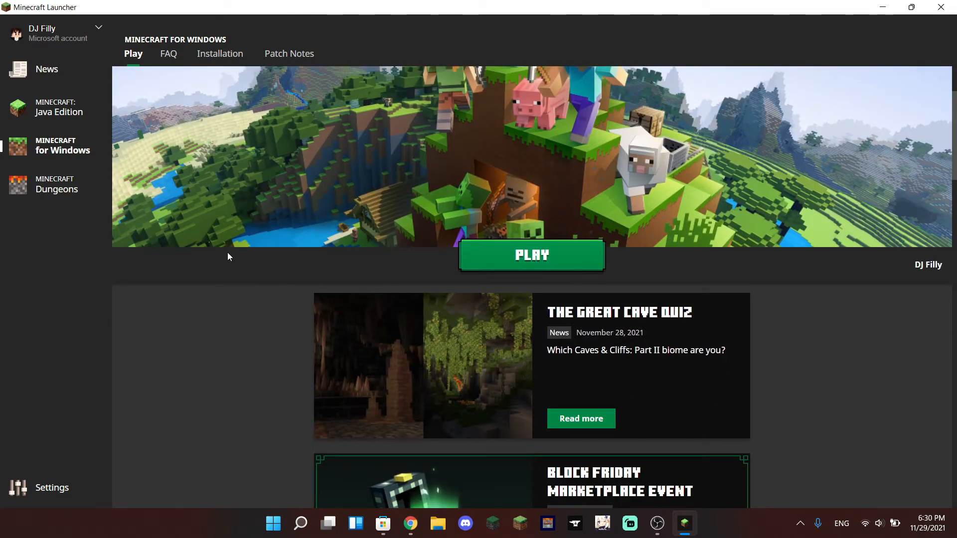
mouse_move(175, 263)
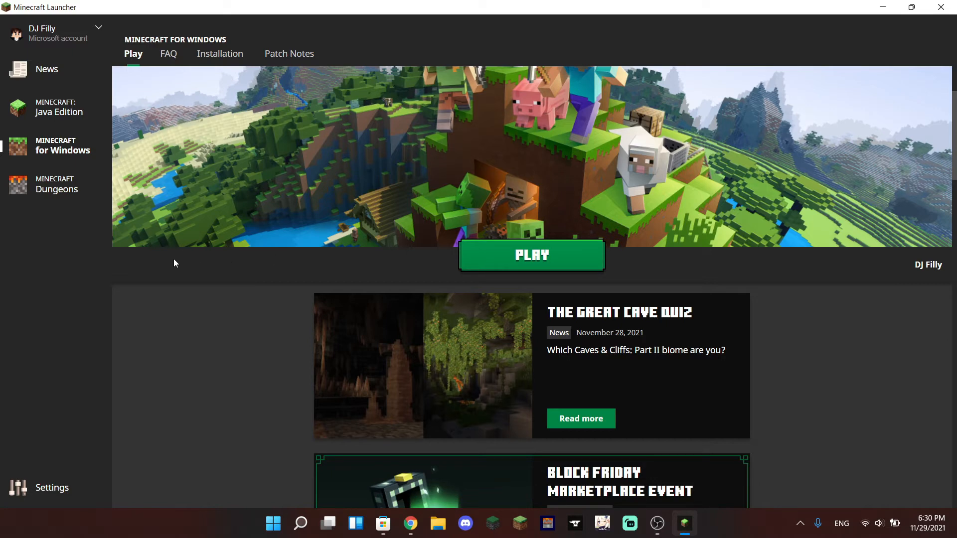
mouse_move(202, 252)
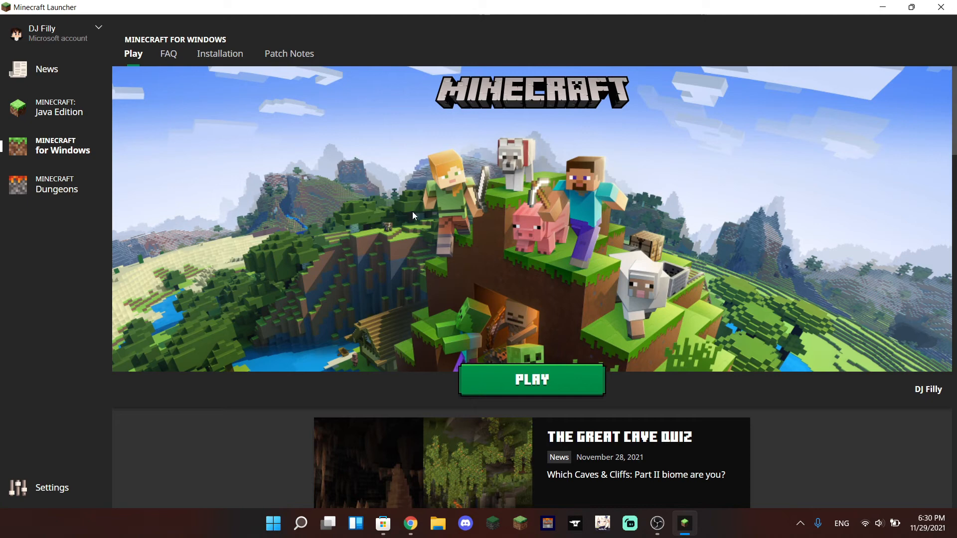
scroll(down, 3)
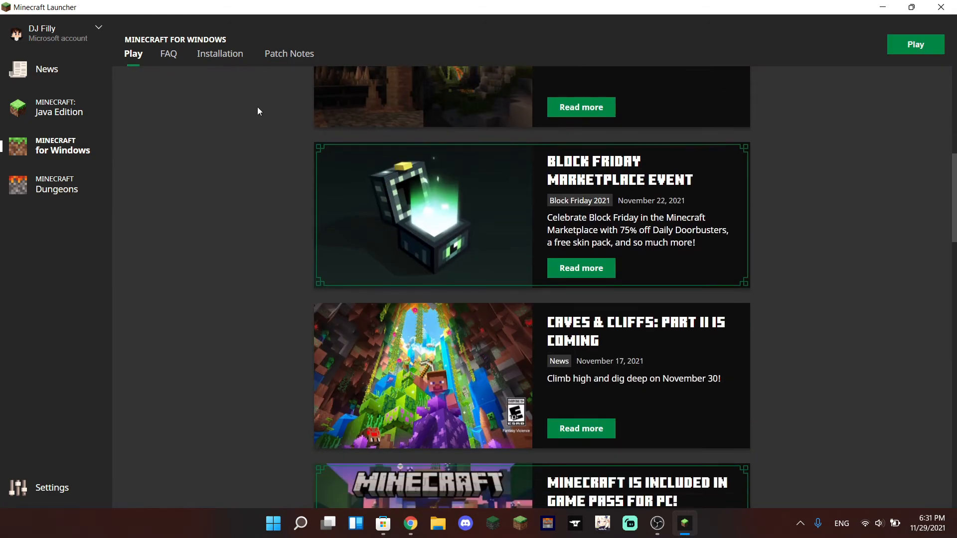
click(168, 53)
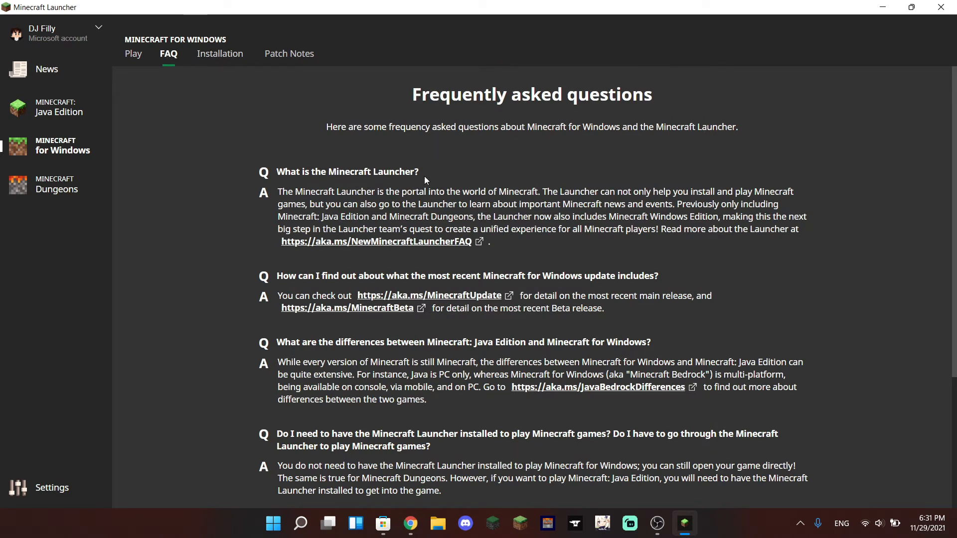
mouse_move(220, 58)
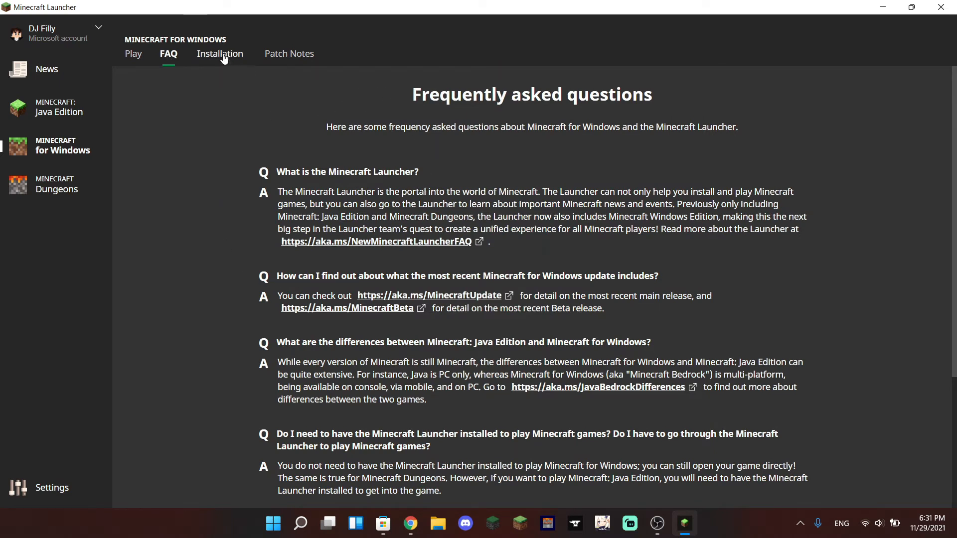
click(220, 54)
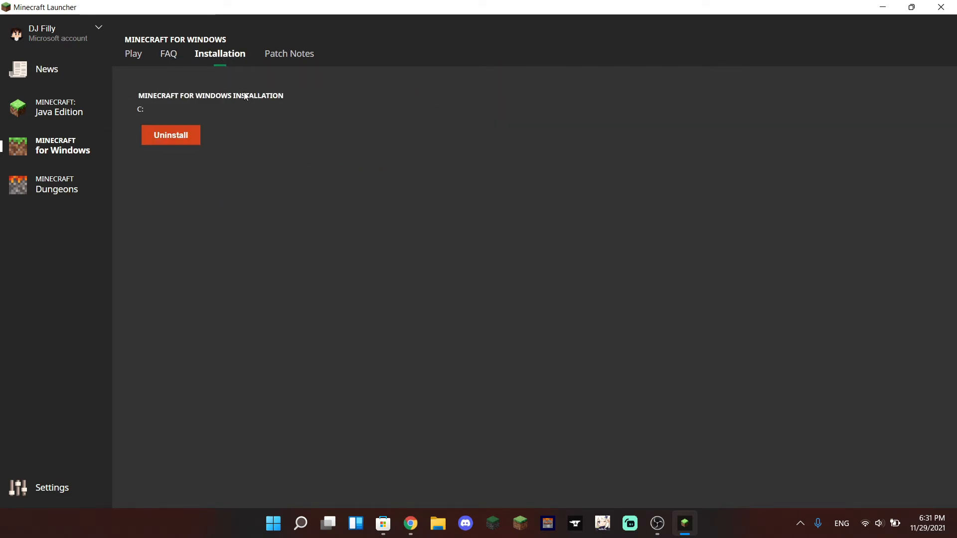
mouse_move(273, 135)
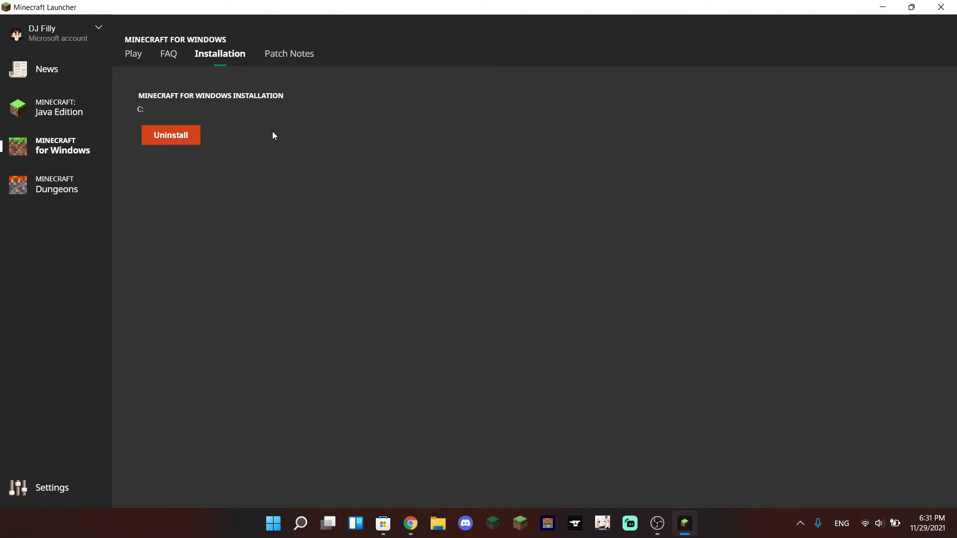
mouse_move(273, 58)
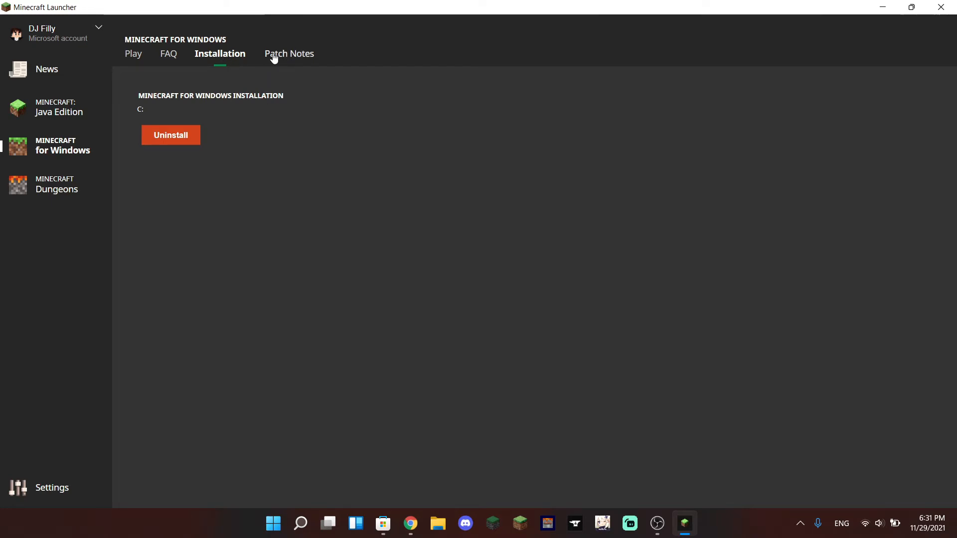
click(288, 54)
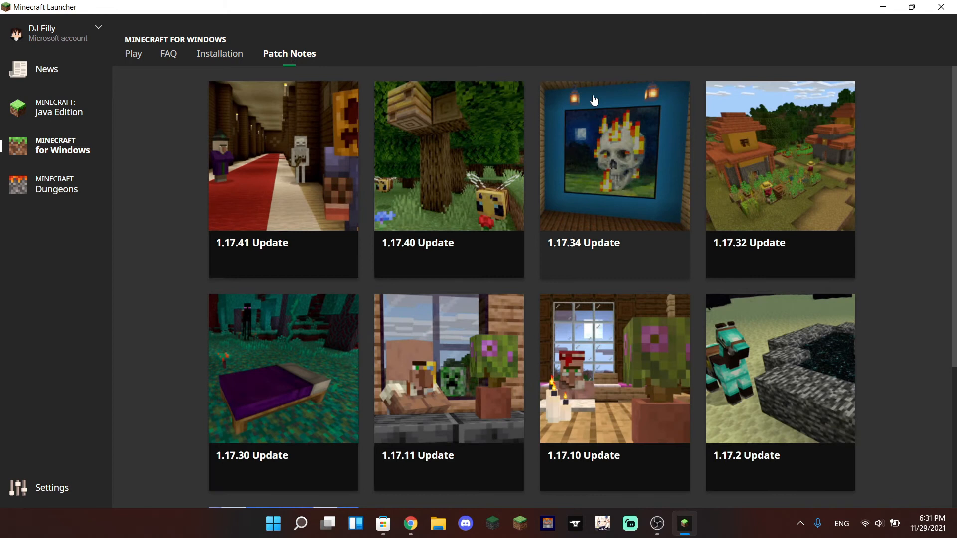
mouse_move(676, 102)
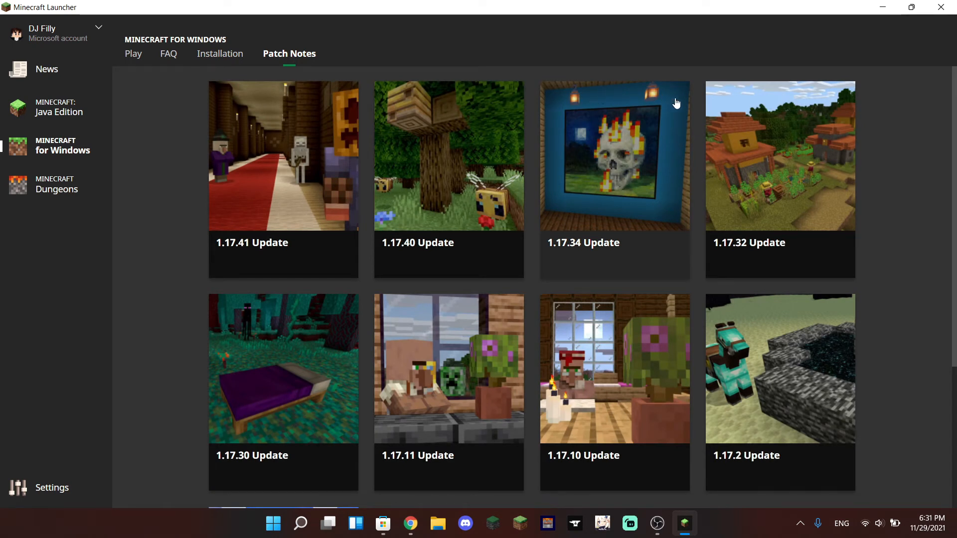
mouse_move(278, 160)
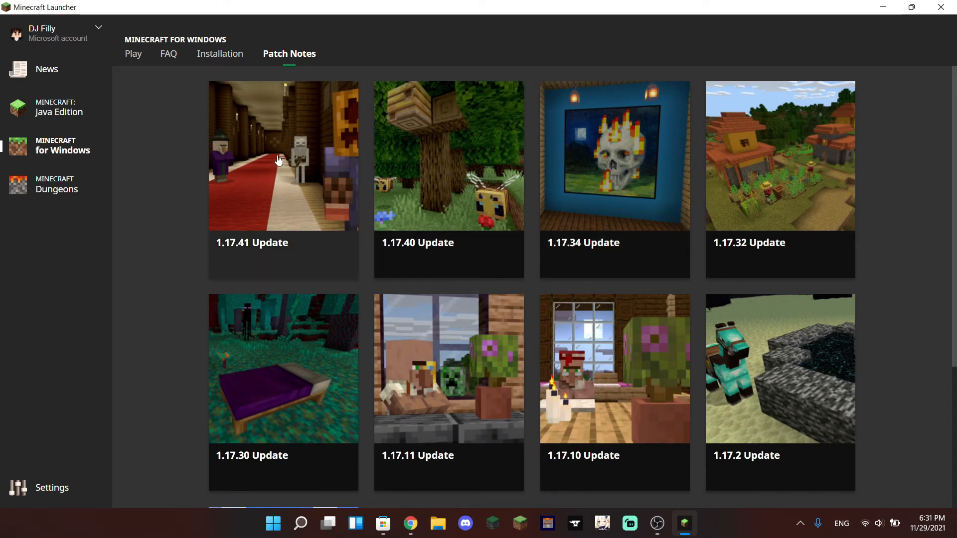
mouse_move(58, 189)
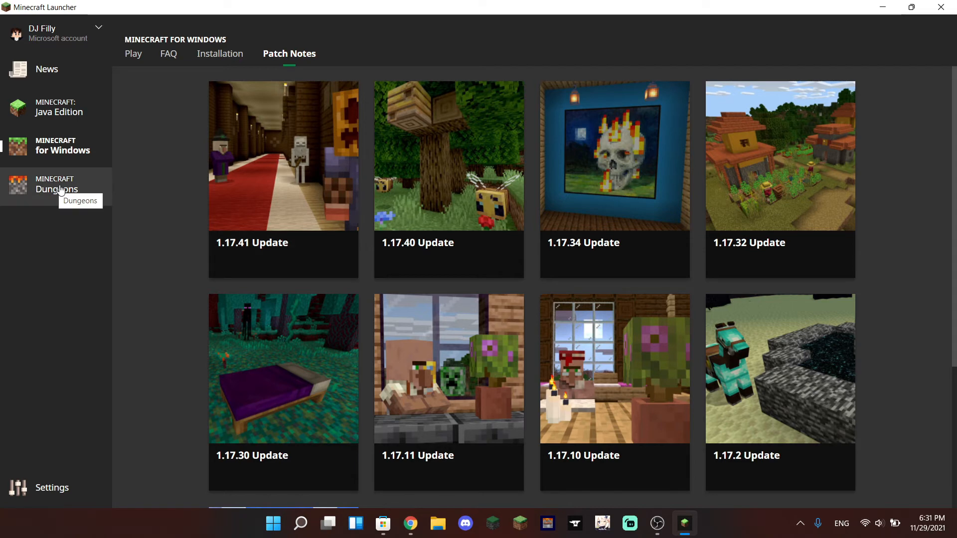
Browse Minecraft Dungeons' play page, DLC list, FAQ, installation location and patch notes.
click(56, 184)
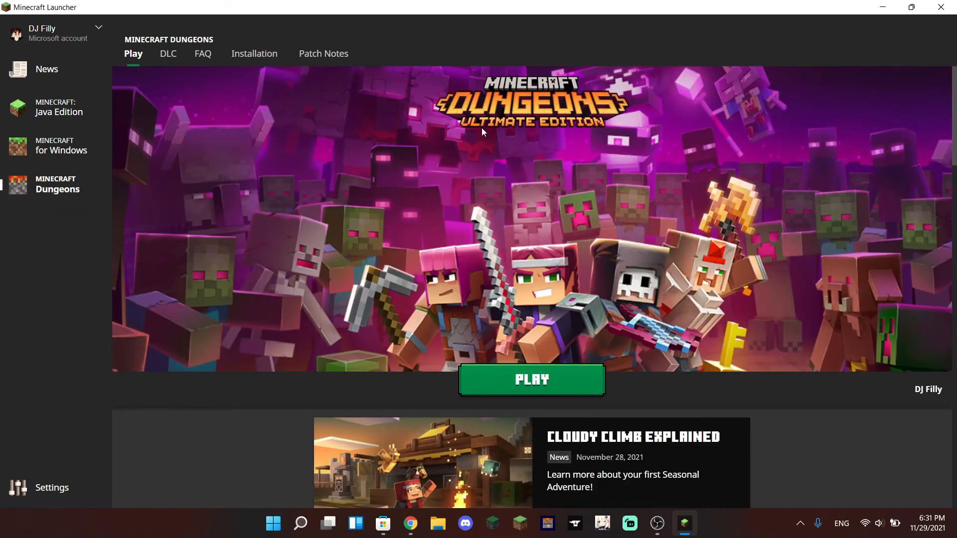
mouse_move(402, 436)
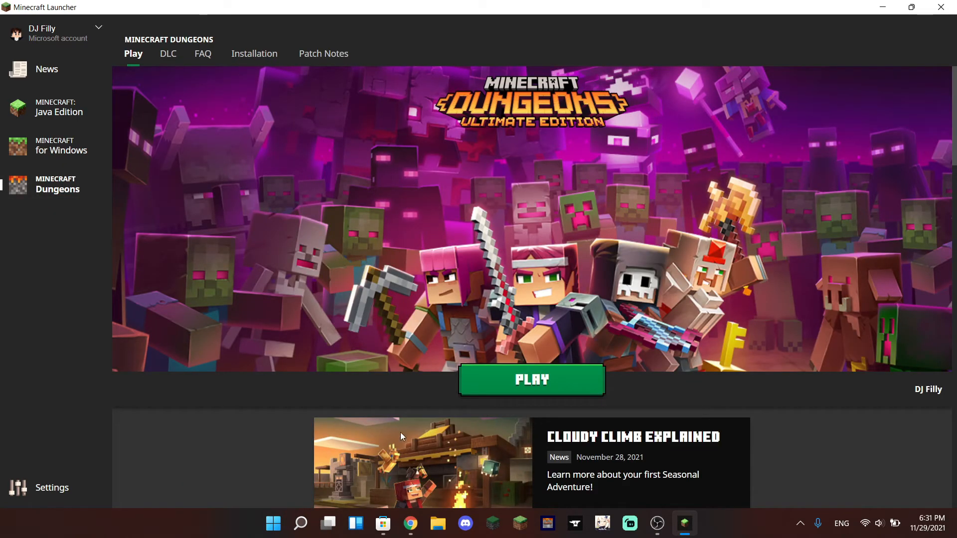
mouse_move(386, 176)
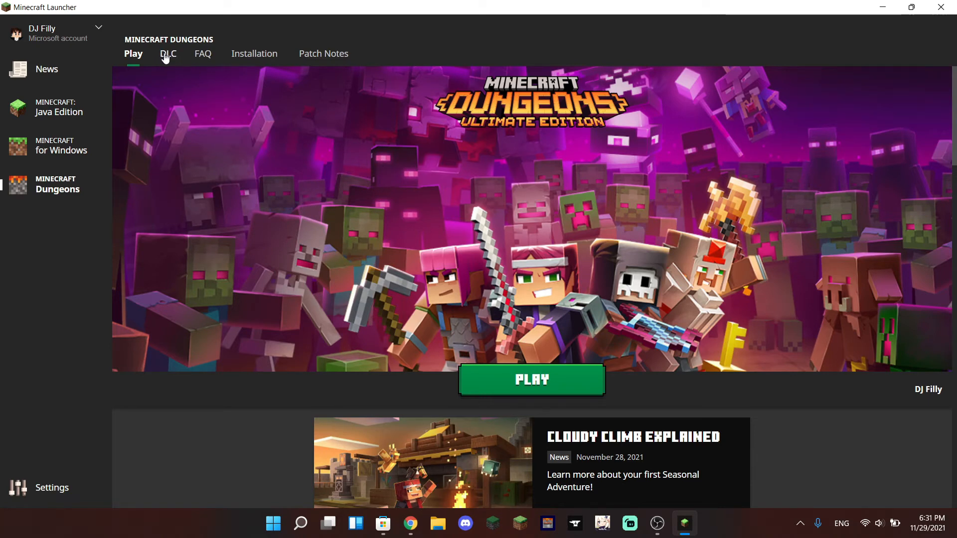
click(168, 54)
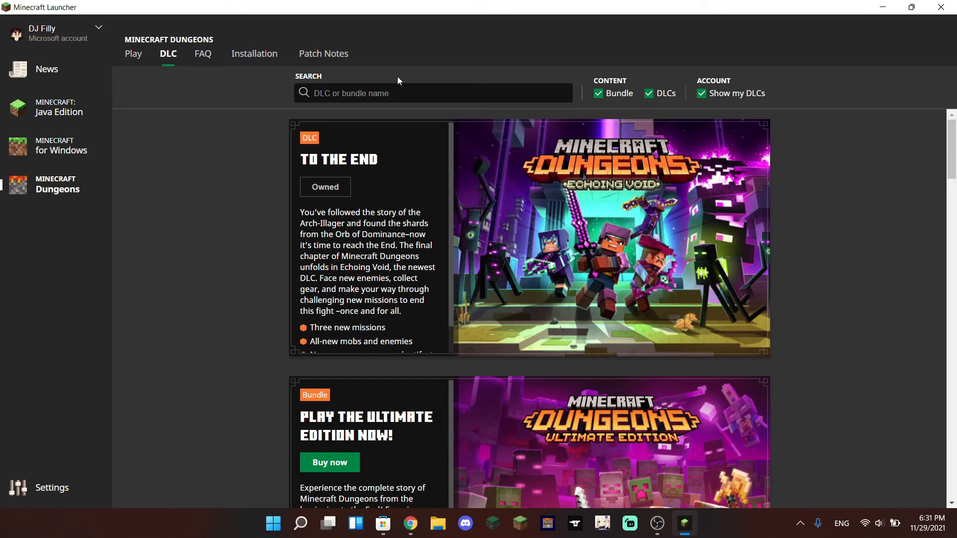
mouse_move(468, 238)
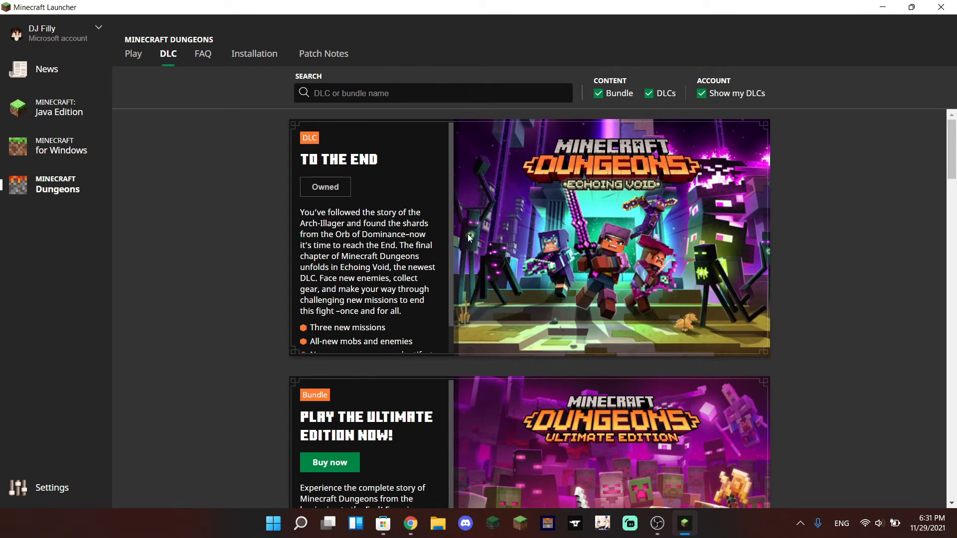
scroll(down, 3)
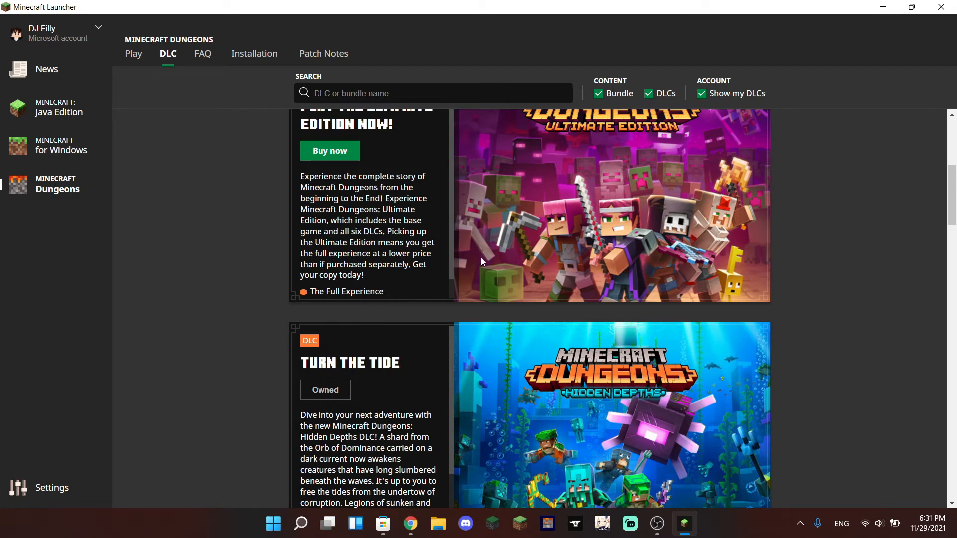
mouse_move(203, 53)
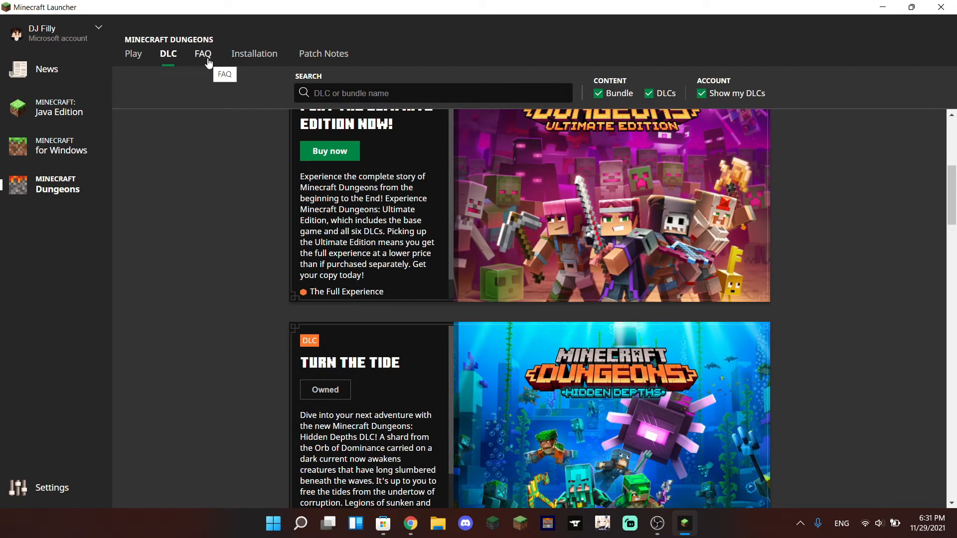
click(203, 53)
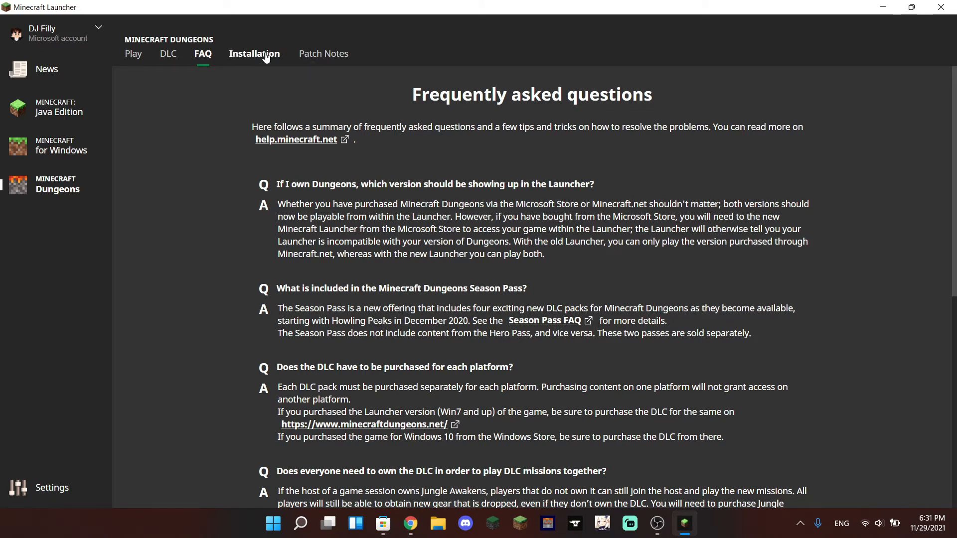
click(254, 53)
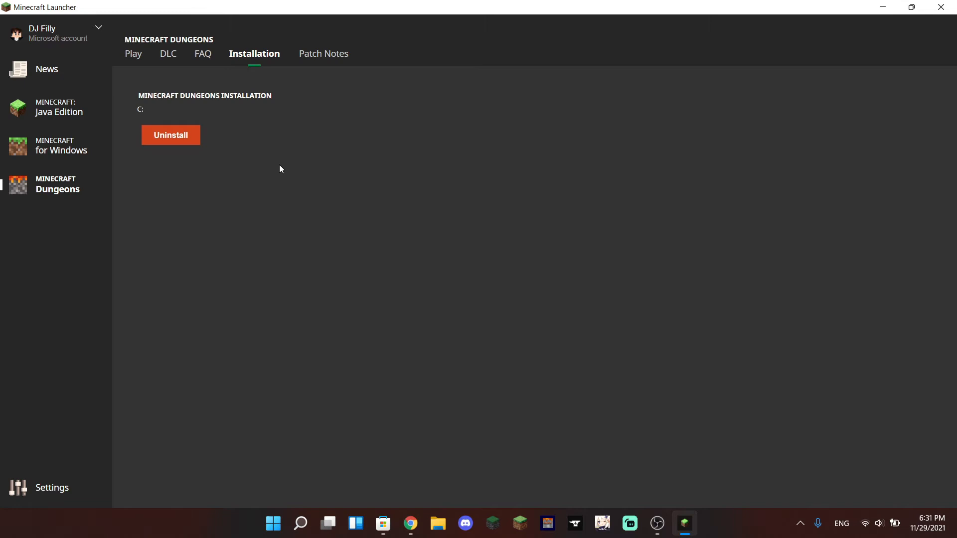
click(323, 54)
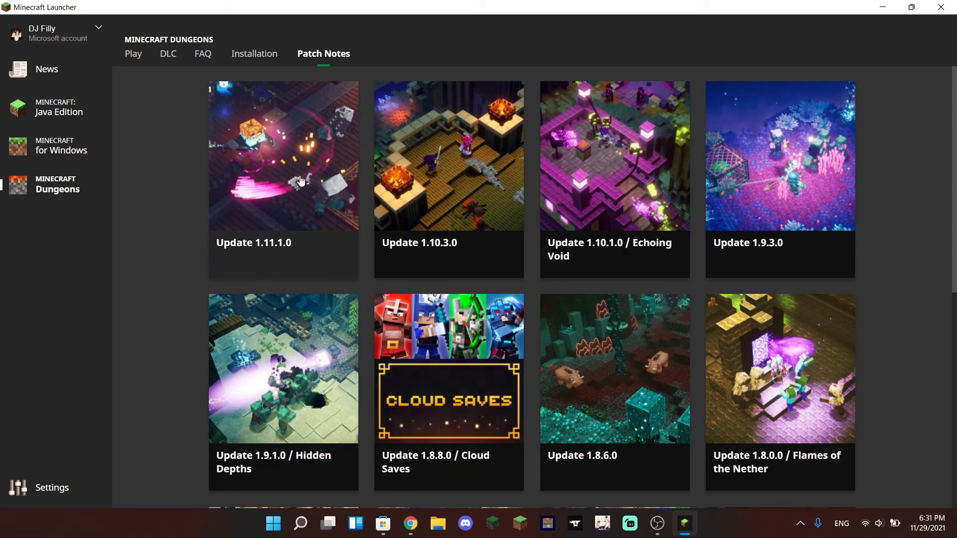
Return to the Dungeons overview, then open and scroll through the combined News feed.
click(133, 54)
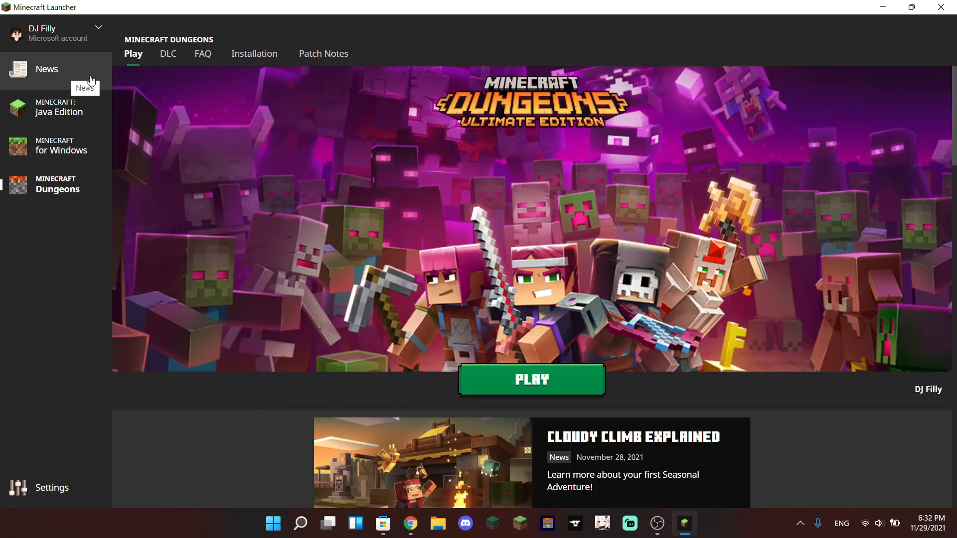
click(47, 68)
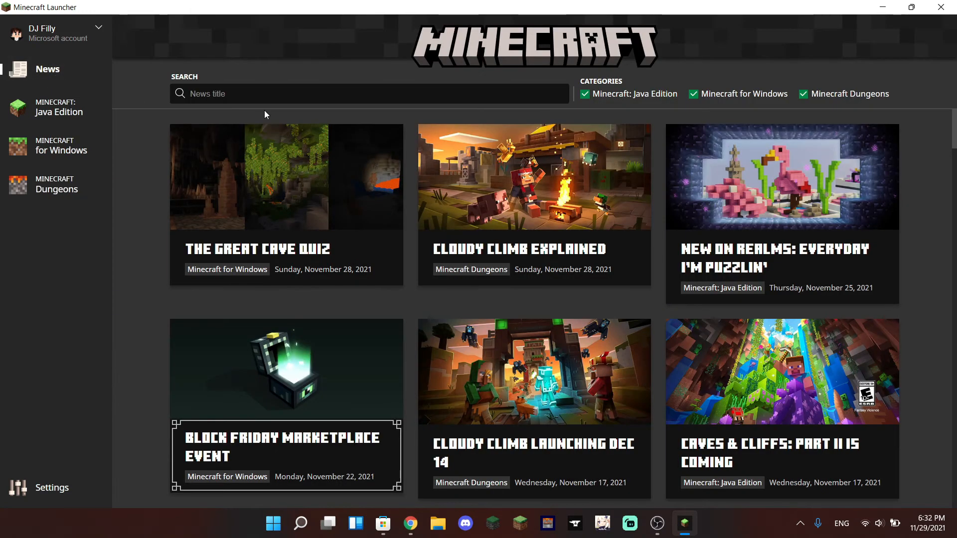
mouse_move(609, 519)
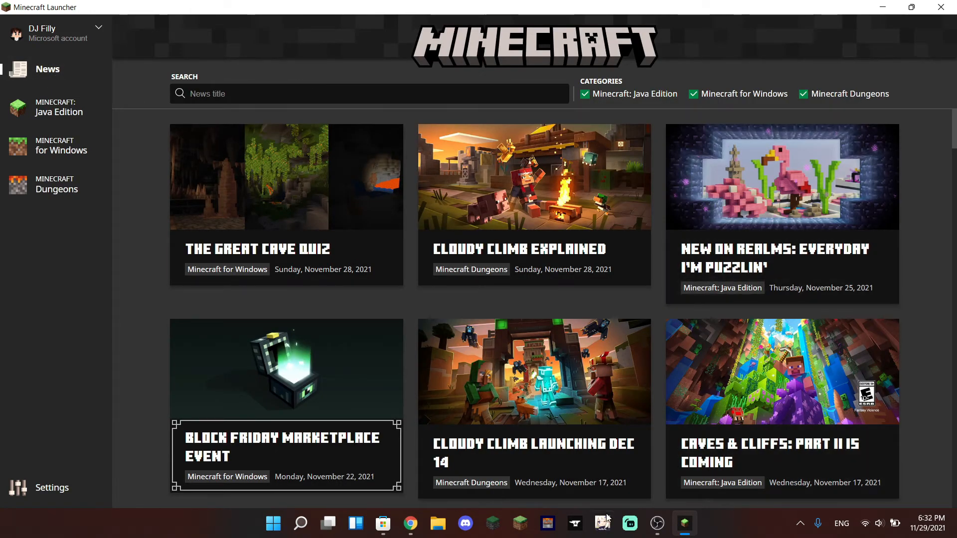
scroll(down, 3)
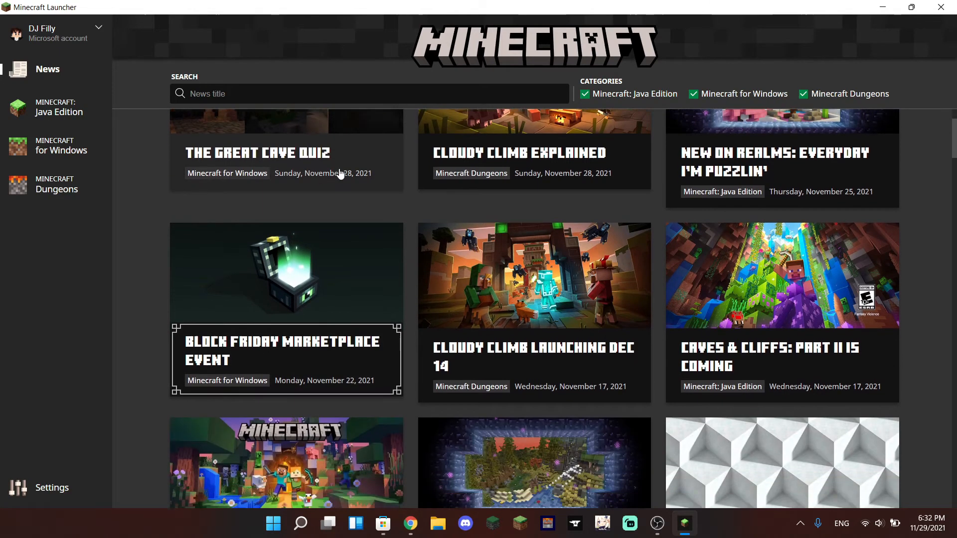
scroll(down, 3)
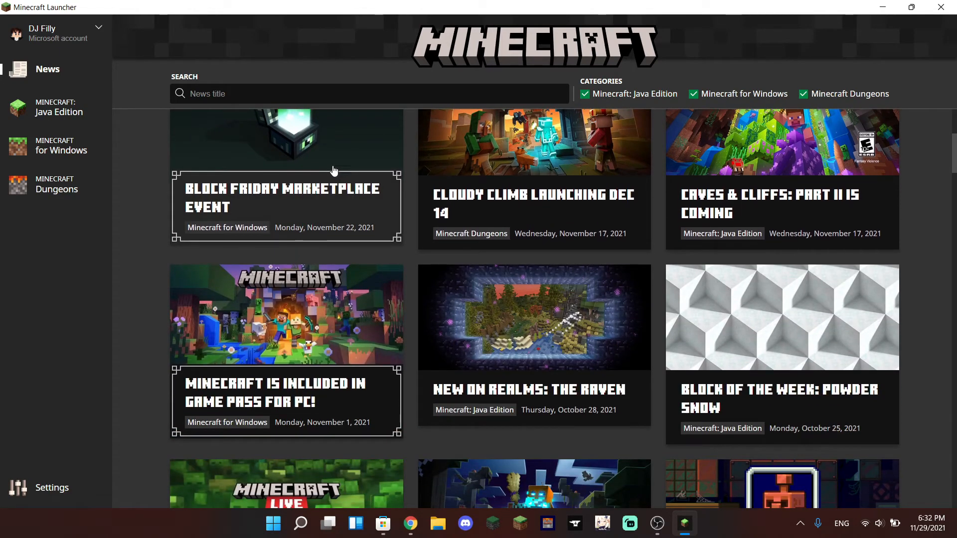
mouse_move(689, 173)
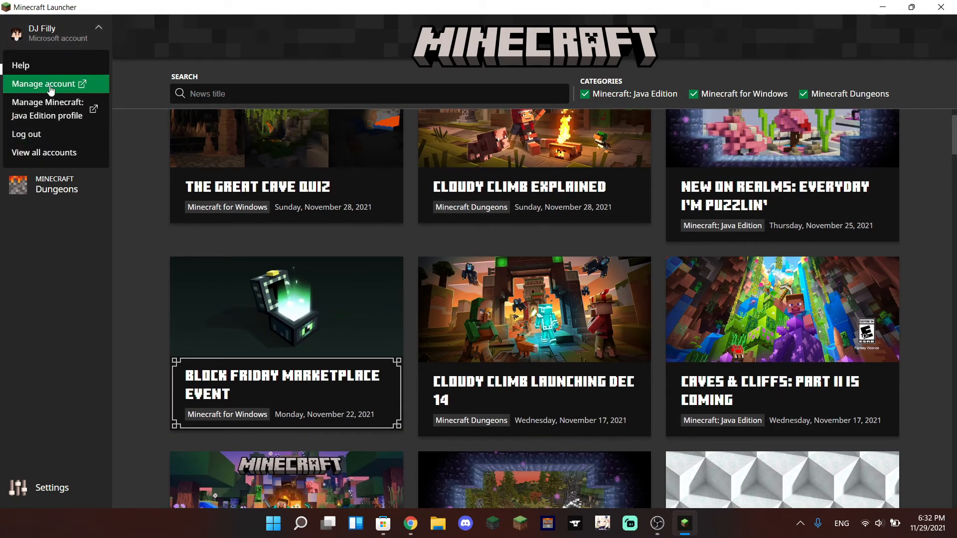
mouse_move(46, 109)
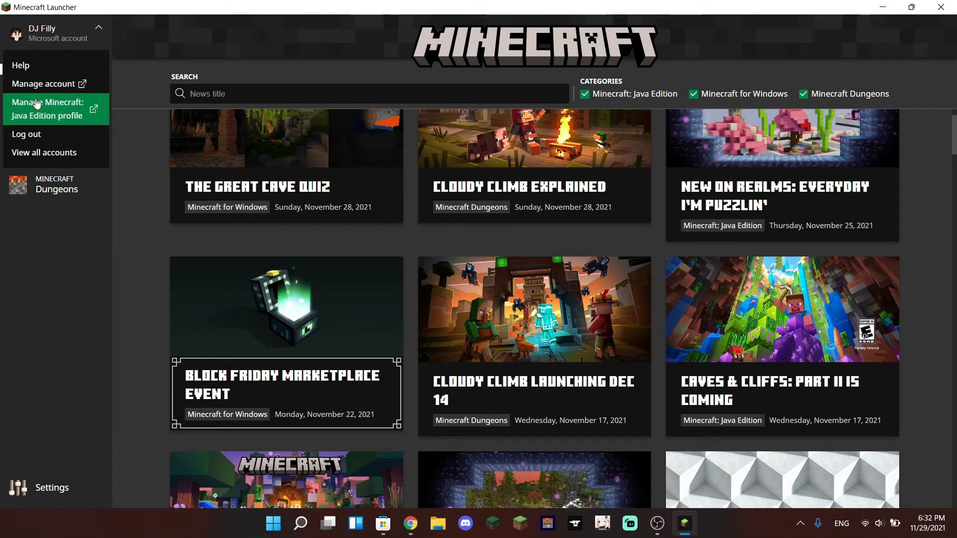
mouse_move(54, 119)
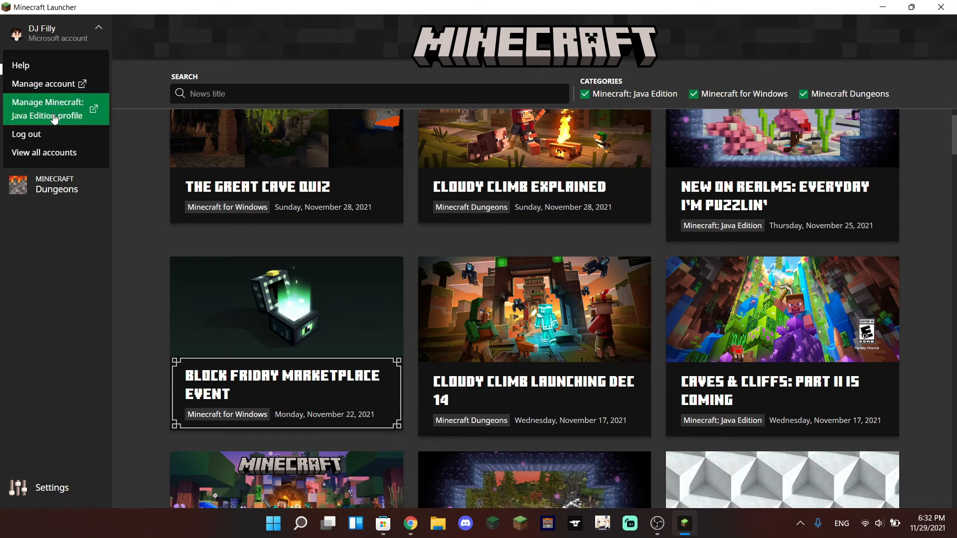
mouse_move(44, 152)
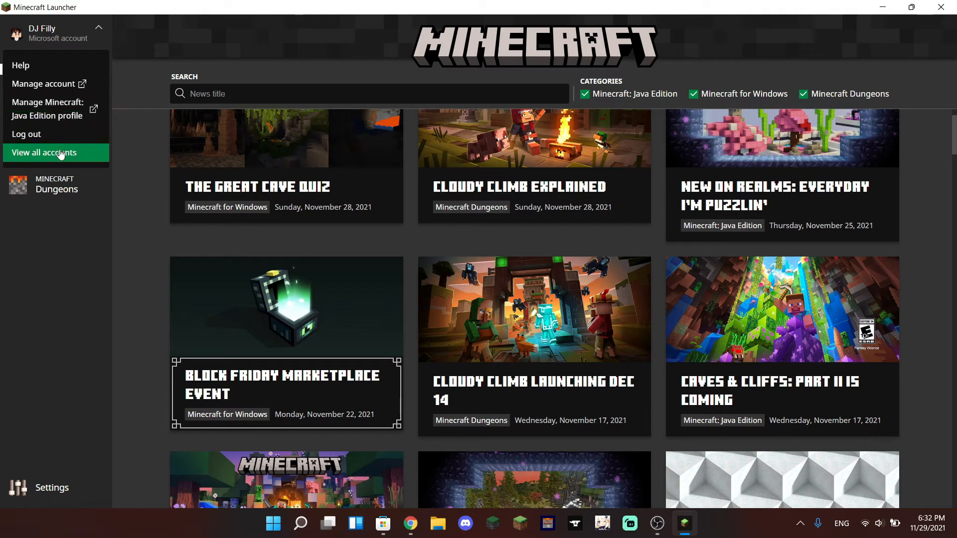
View all signed-in accounts, then General settings, then the Accounts settings page.
click(44, 153)
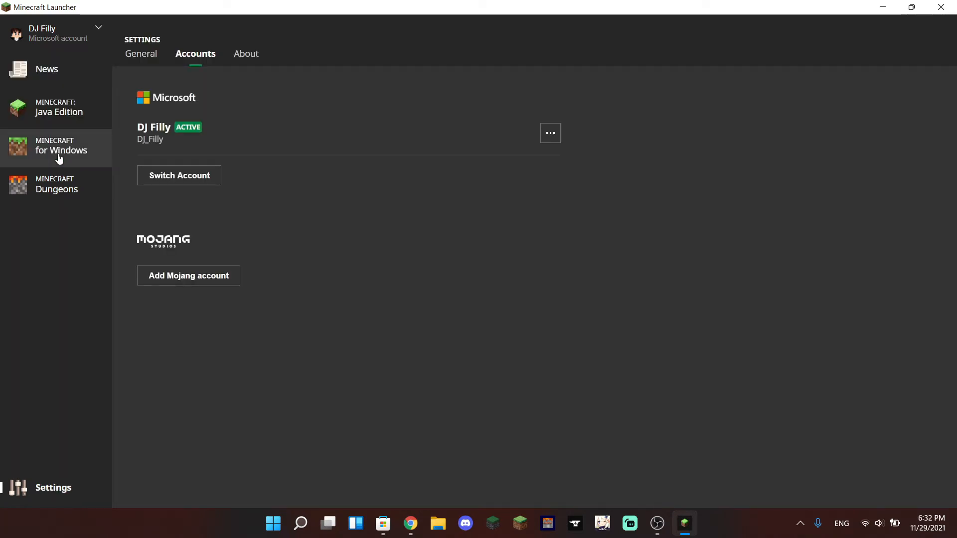
click(140, 53)
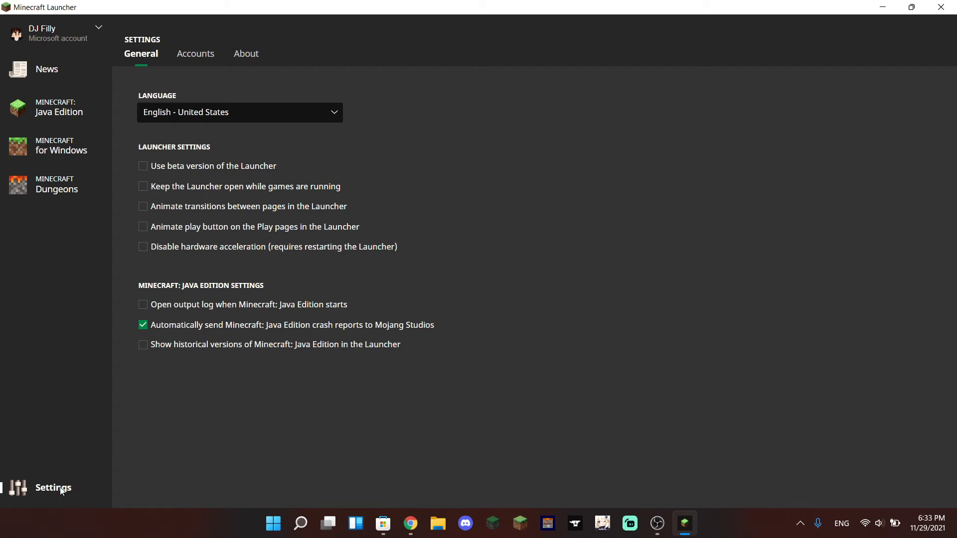
mouse_move(205, 77)
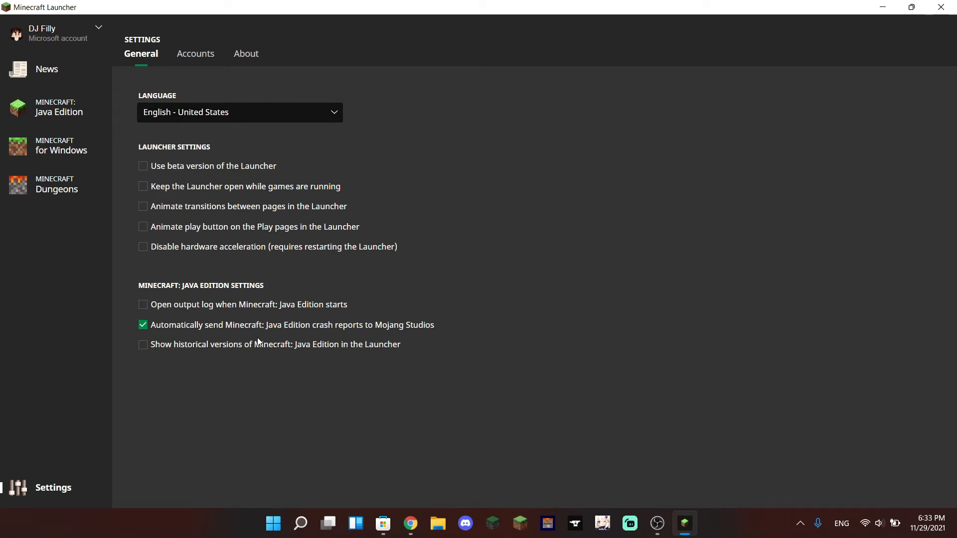
click(196, 54)
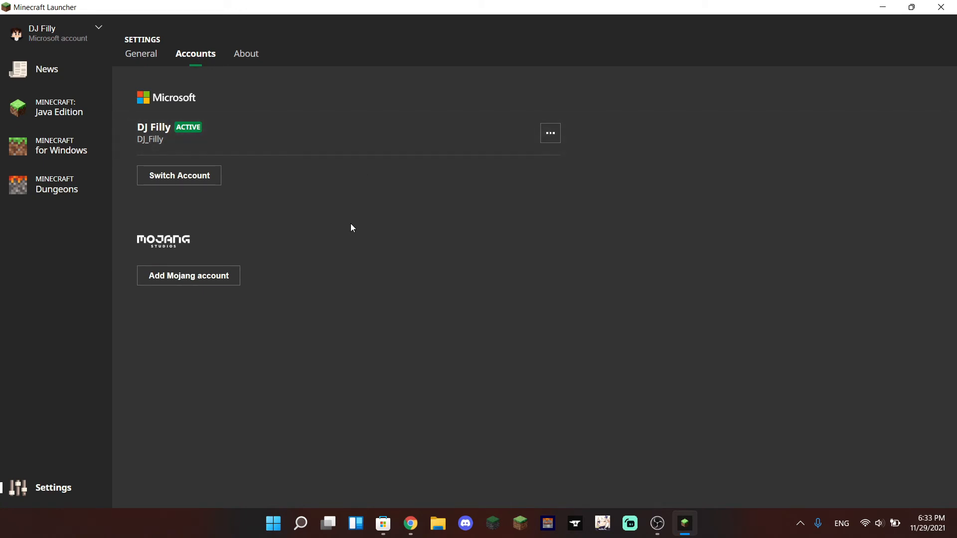
mouse_move(317, 231)
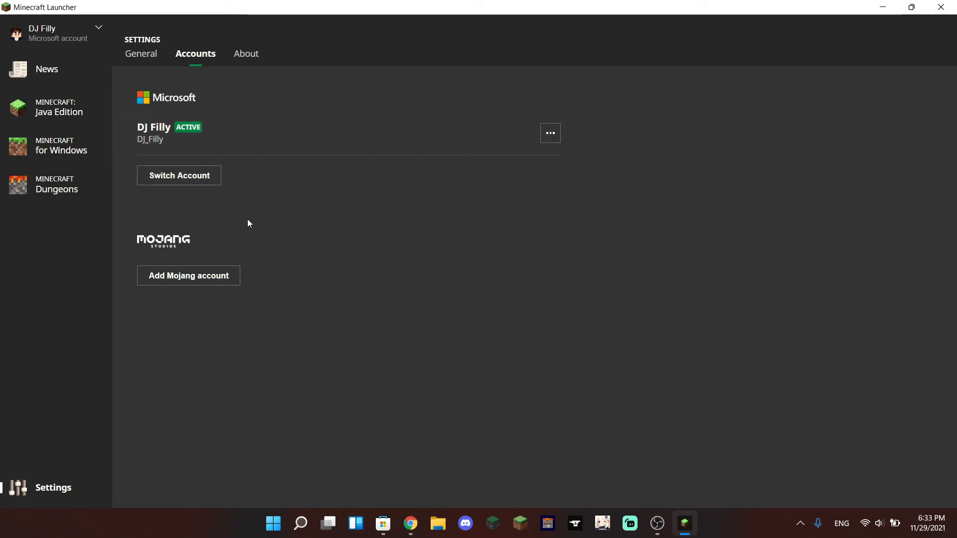
mouse_move(218, 214)
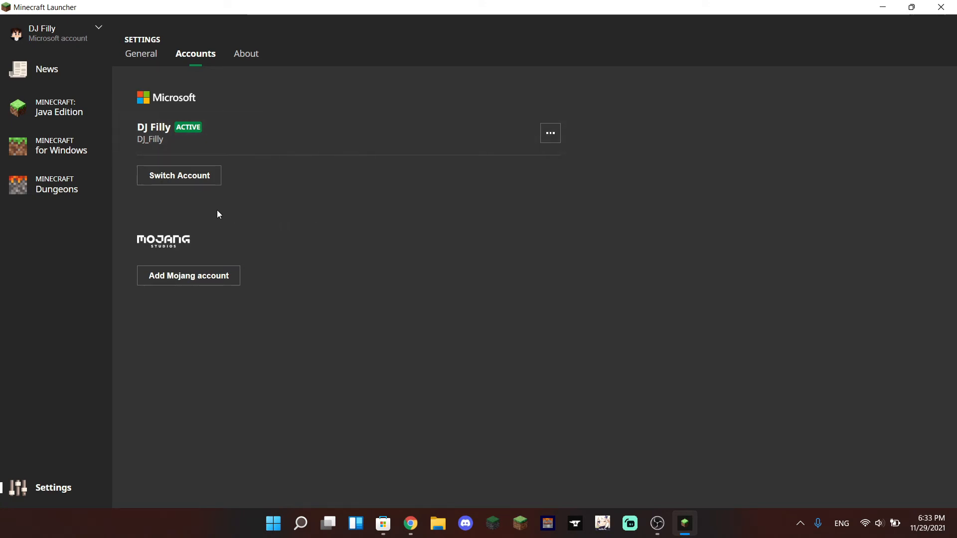
mouse_move(298, 199)
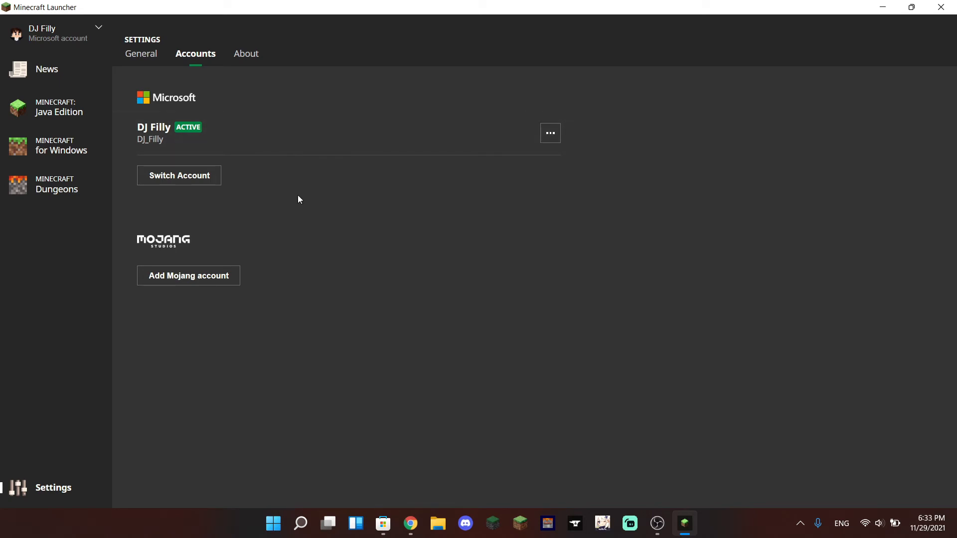
mouse_move(230, 144)
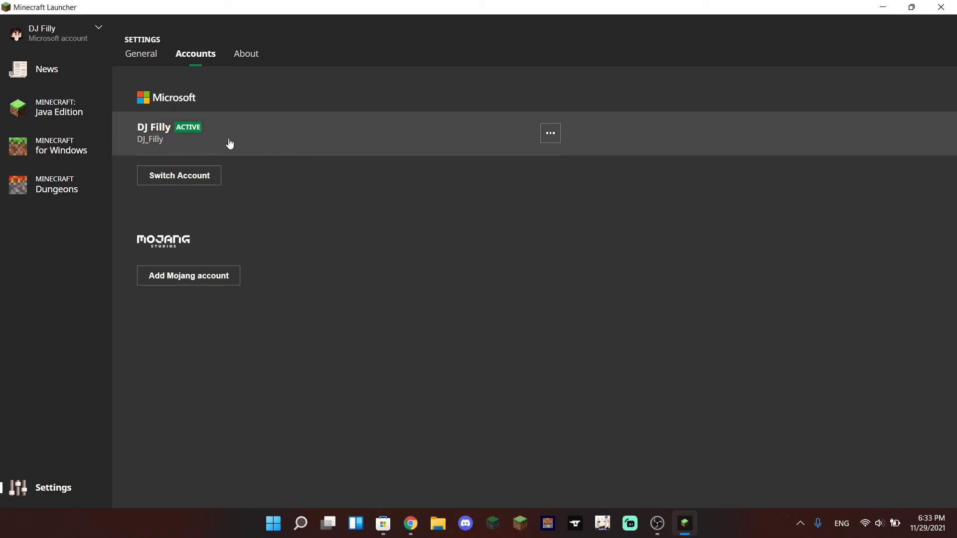
mouse_move(281, 147)
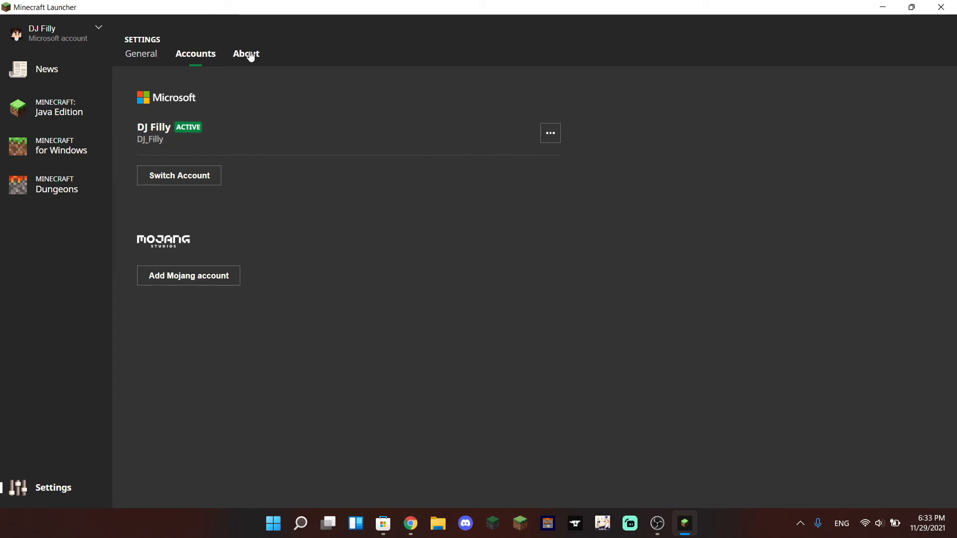
Open the About page in the launcher Settings.
click(246, 53)
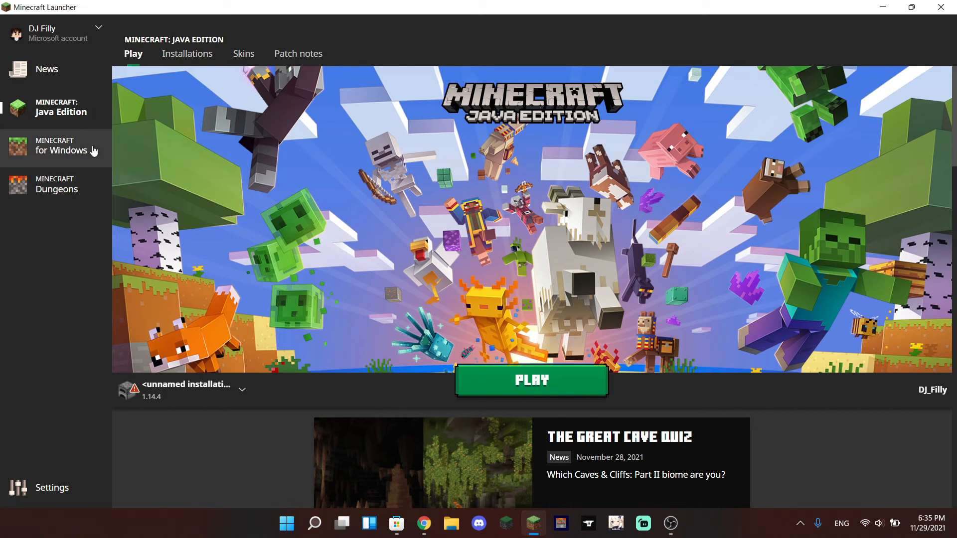
mouse_move(100, 194)
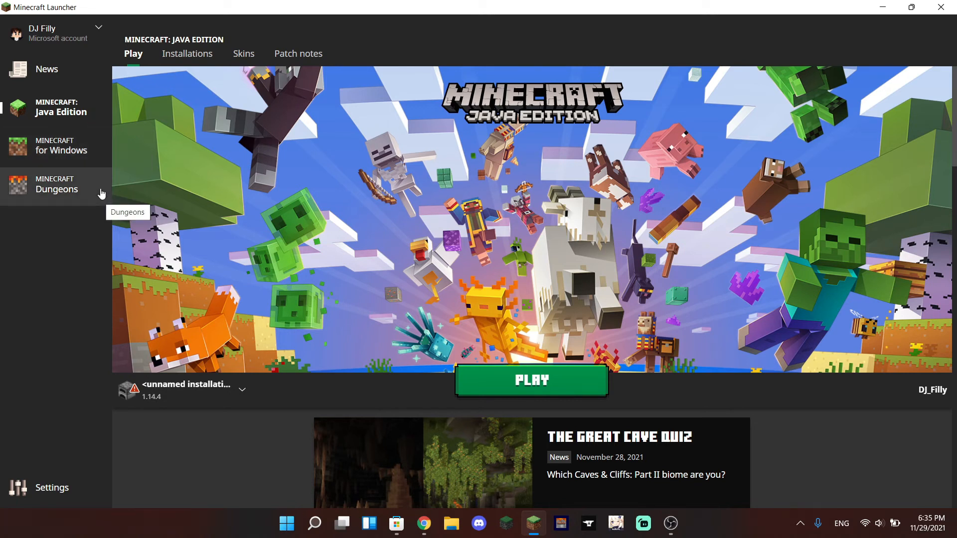
mouse_move(382, 214)
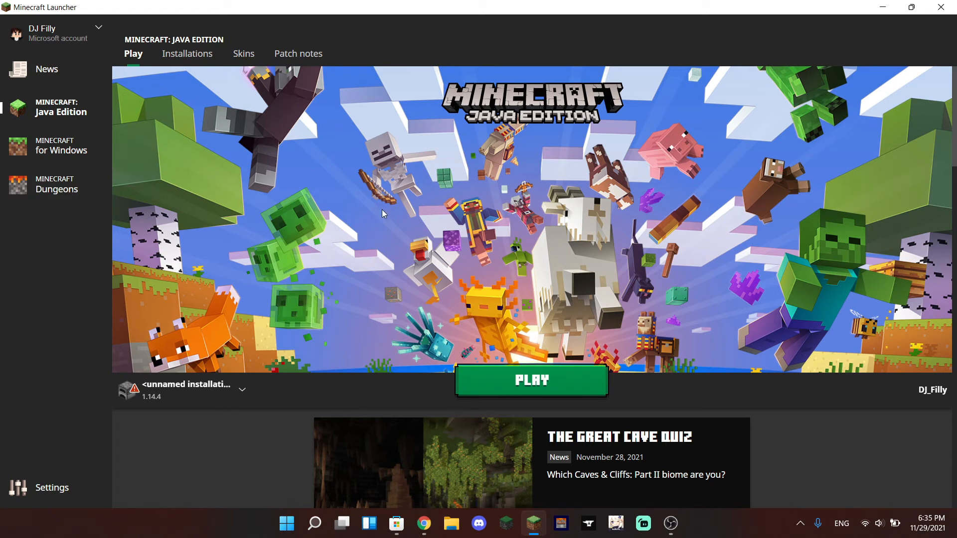
mouse_move(91, 118)
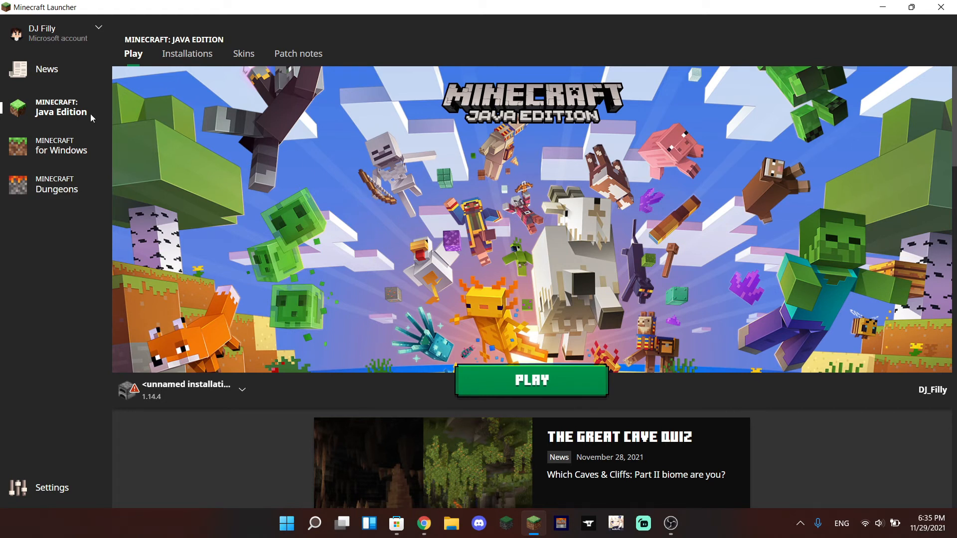
mouse_move(318, 109)
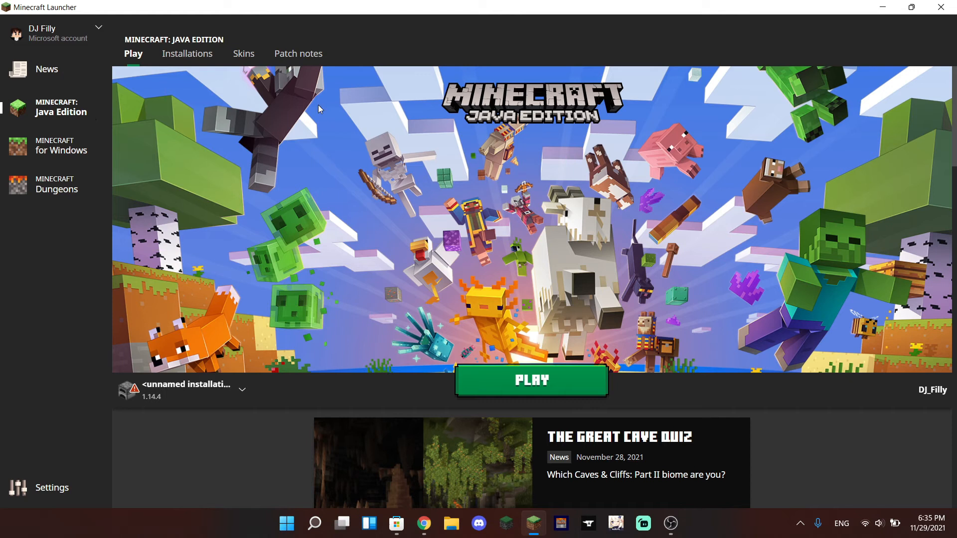
mouse_move(76, 147)
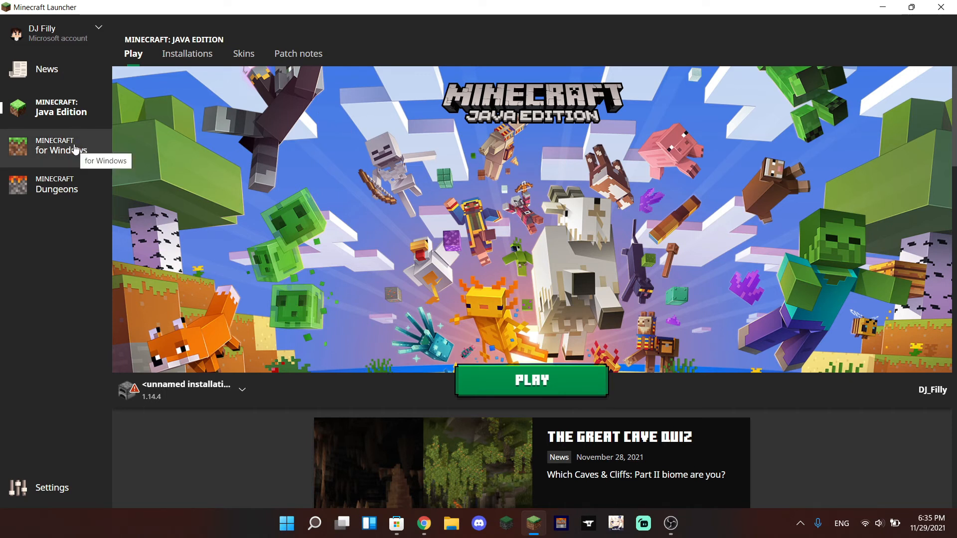
mouse_move(39, 193)
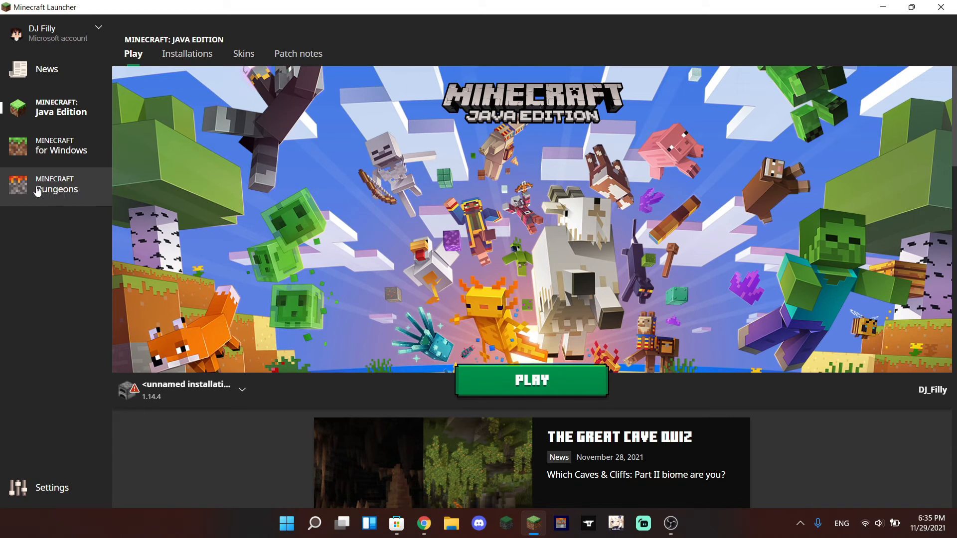
mouse_move(56, 190)
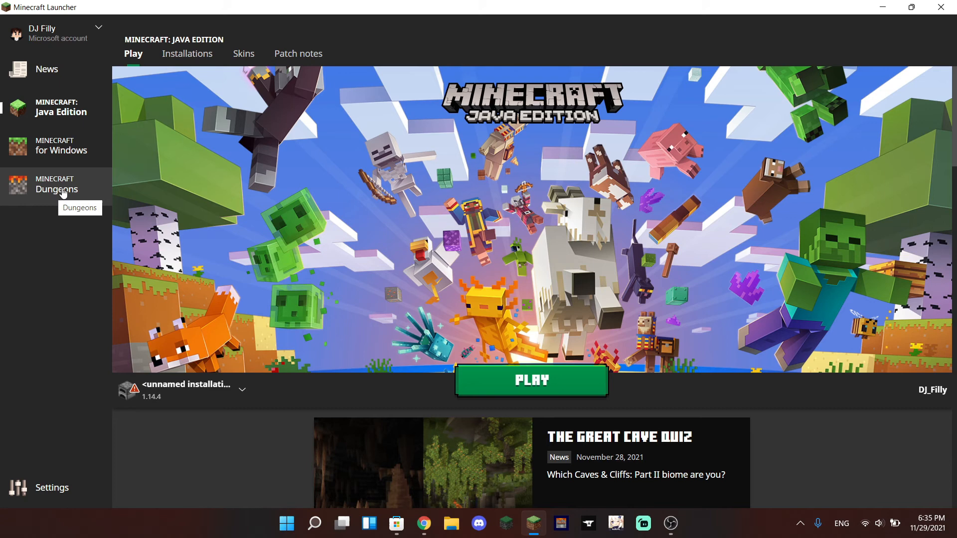
mouse_move(78, 111)
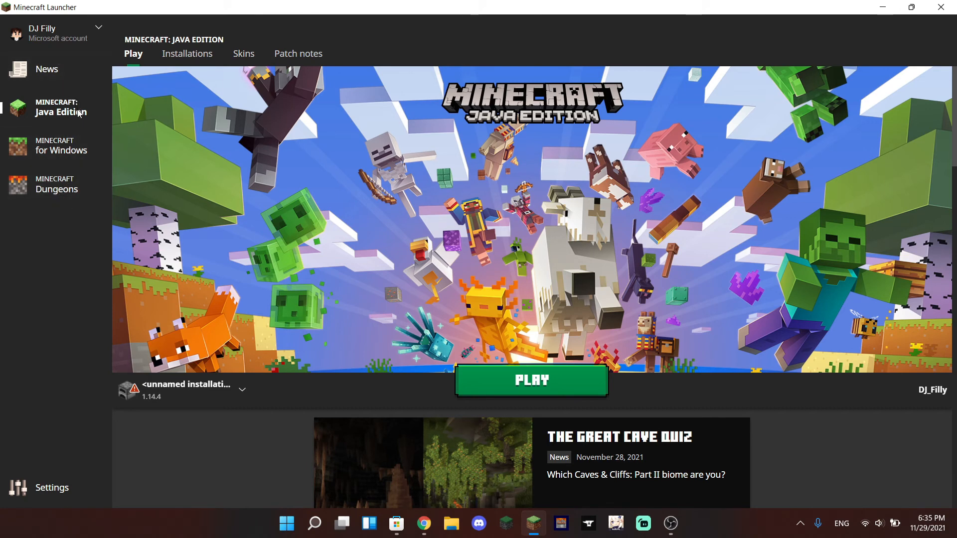
Revisit the Java Edition, Minecraft Dungeons and Minecraft for Windows pages from the sidebar.
click(61, 145)
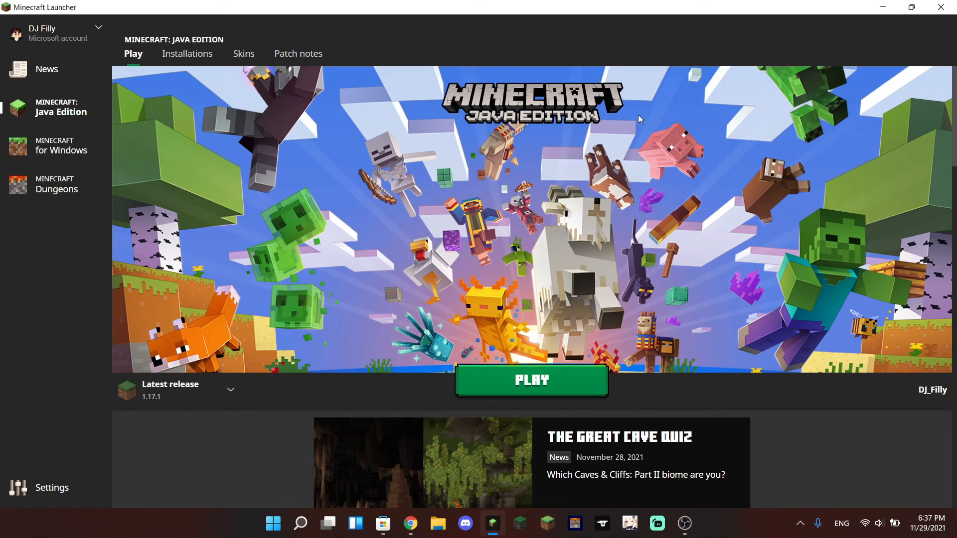
mouse_move(780, 189)
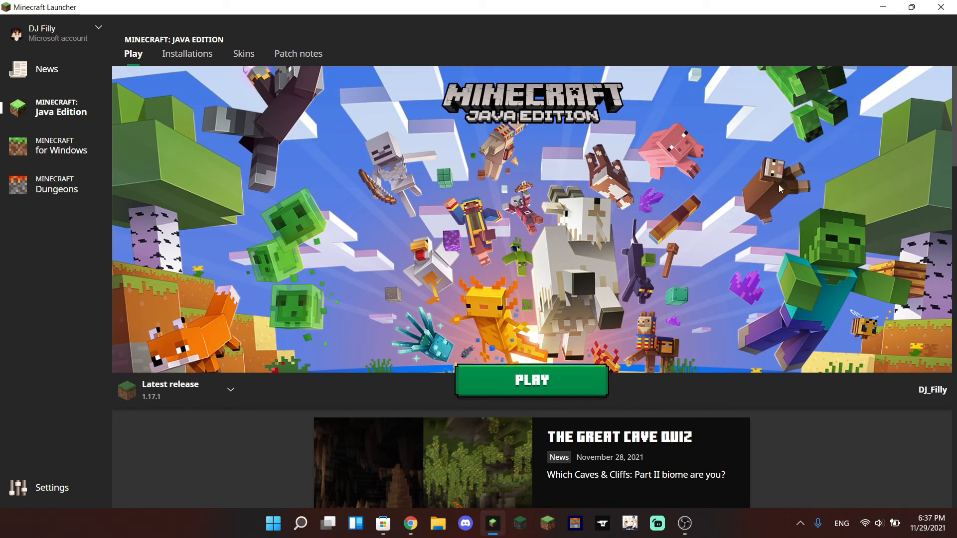
mouse_move(445, 213)
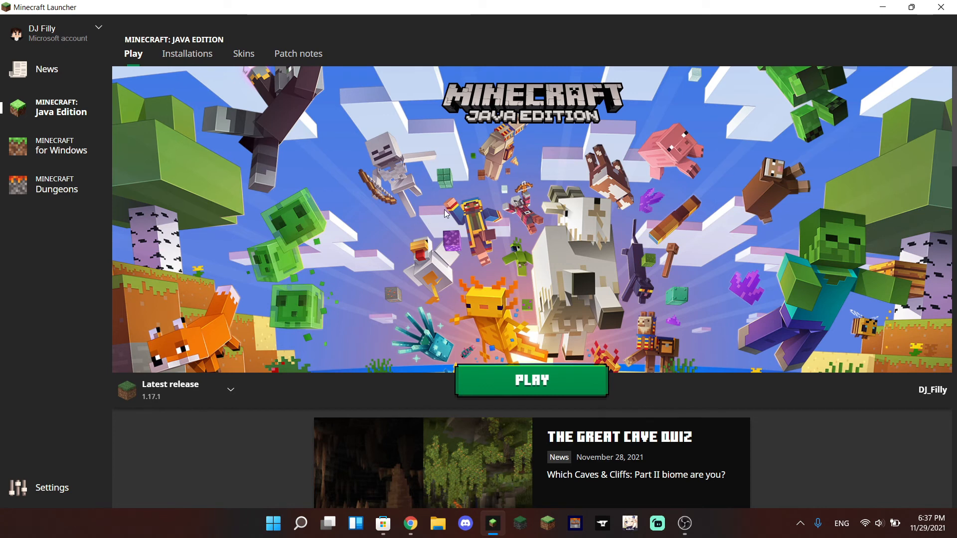
mouse_move(479, 230)
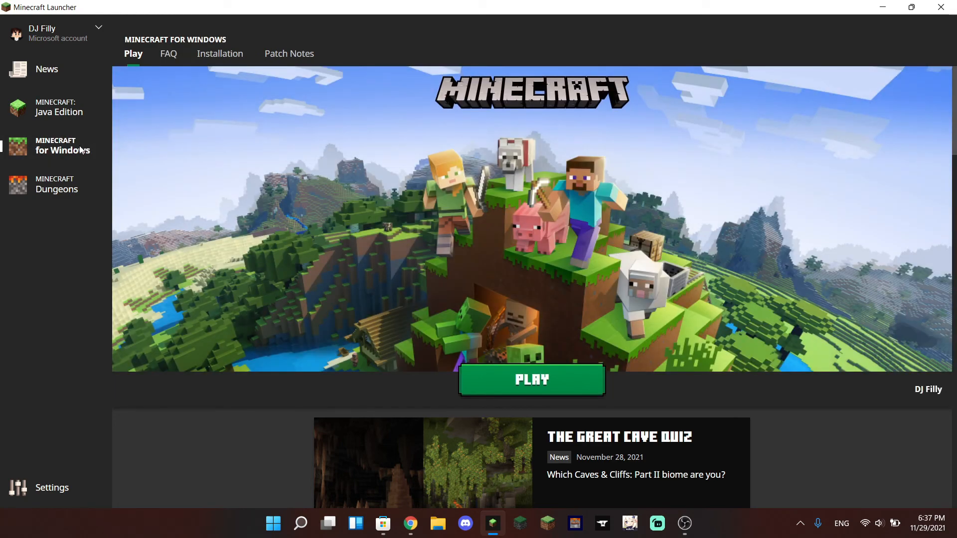
click(57, 184)
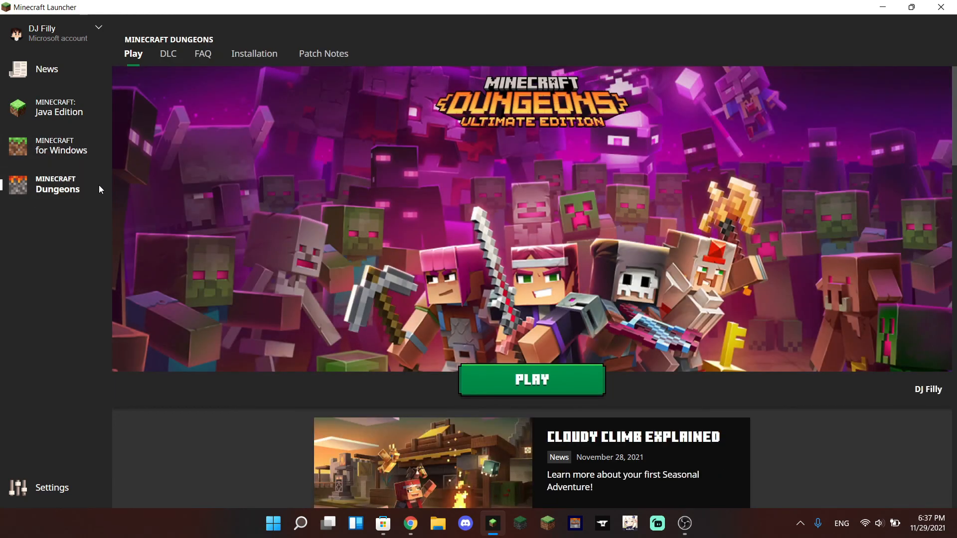
mouse_move(271, 191)
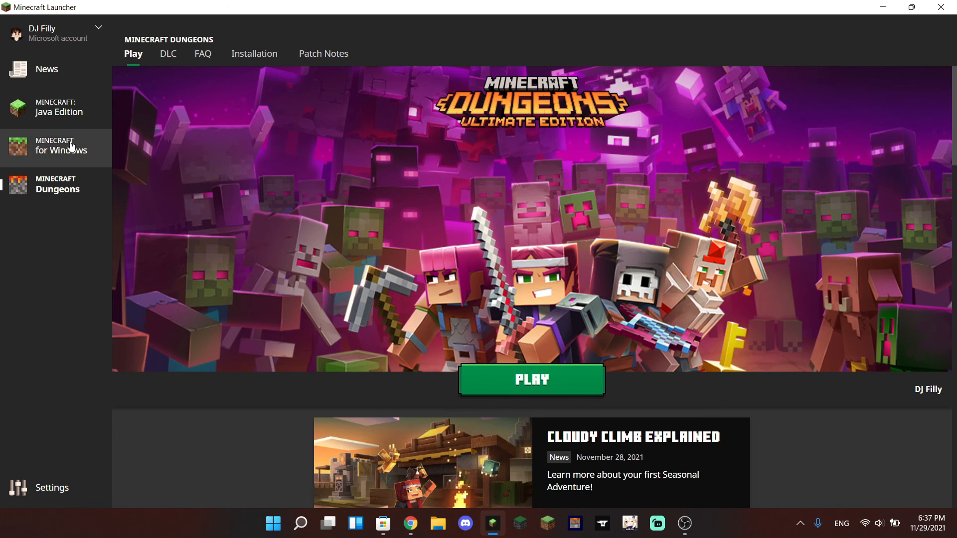
click(61, 106)
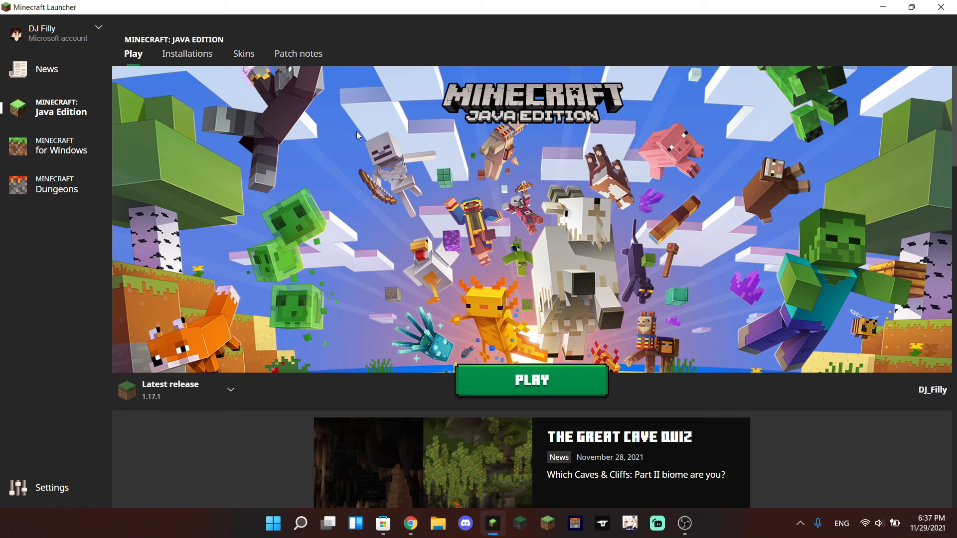
mouse_move(324, 271)
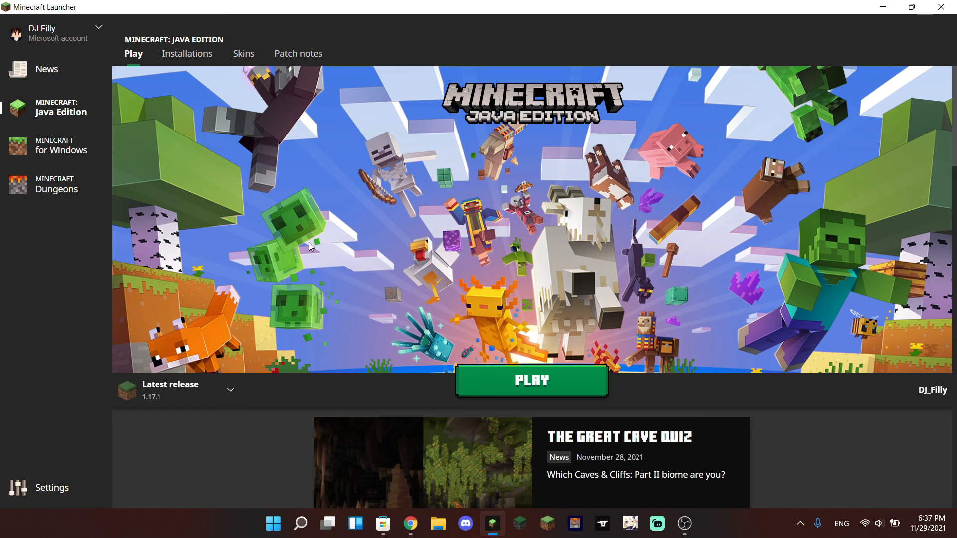
mouse_move(318, 220)
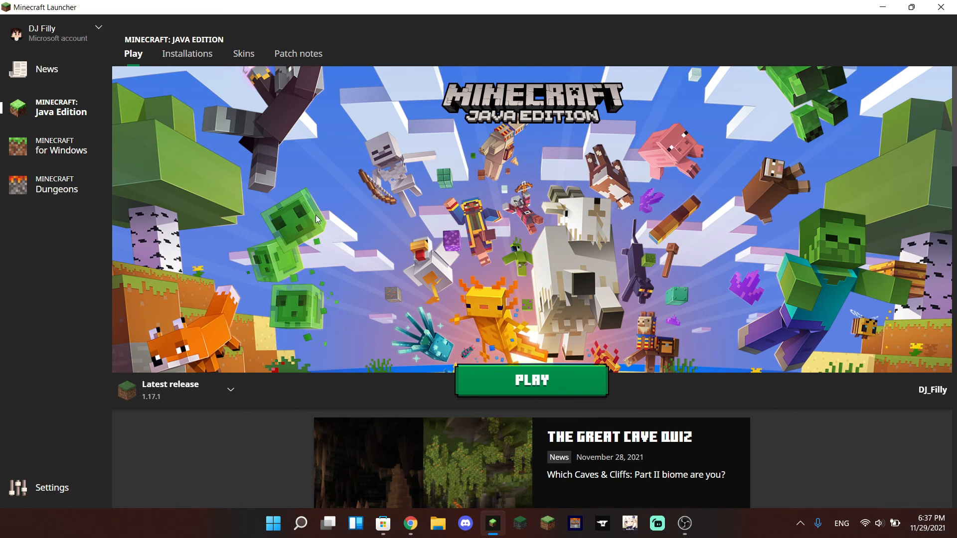